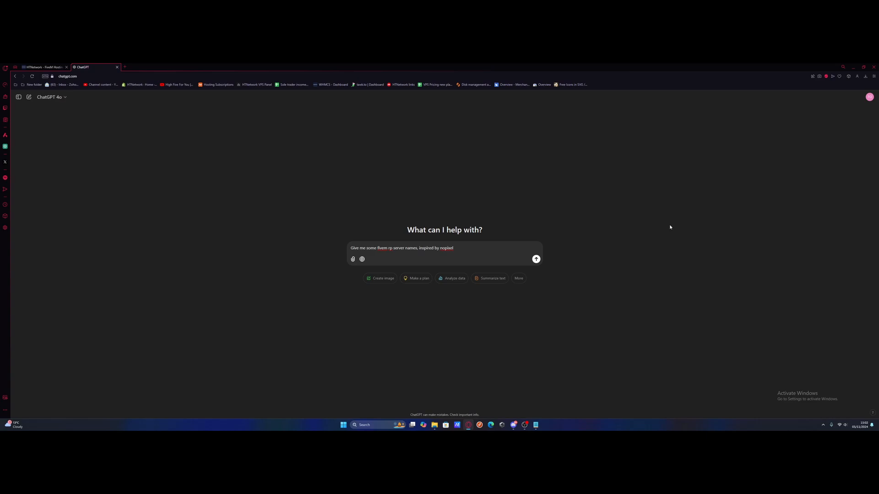
mouse_move(542, 234)
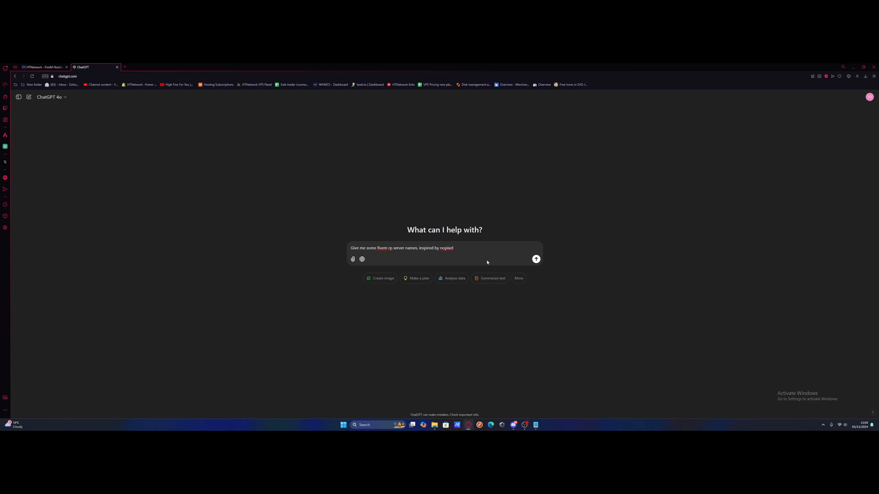
Send ChatGPT the request for NoPixel-inspired FiveM RP server names and scroll through the ideas.
left_click(535, 259)
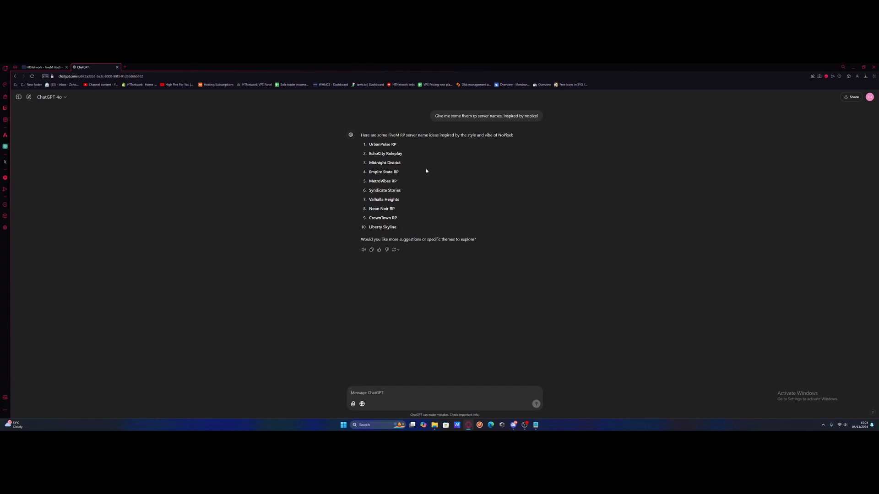
mouse_move(383, 225)
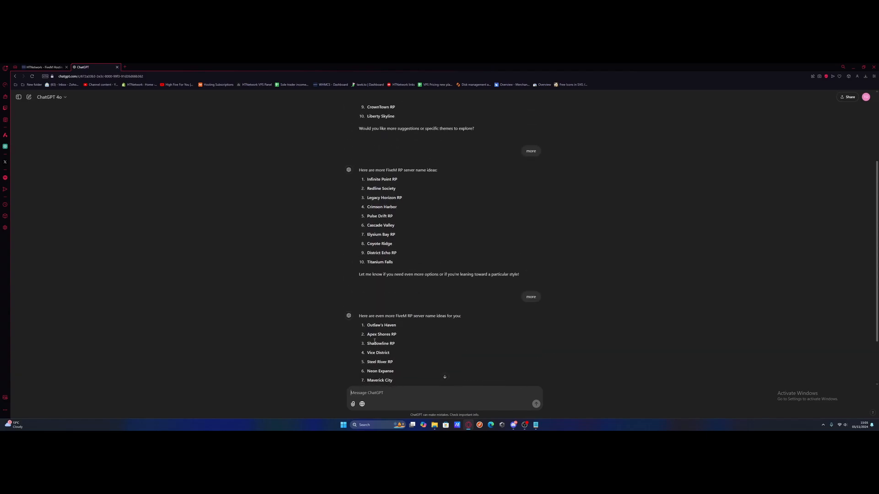
scroll("down", 3)
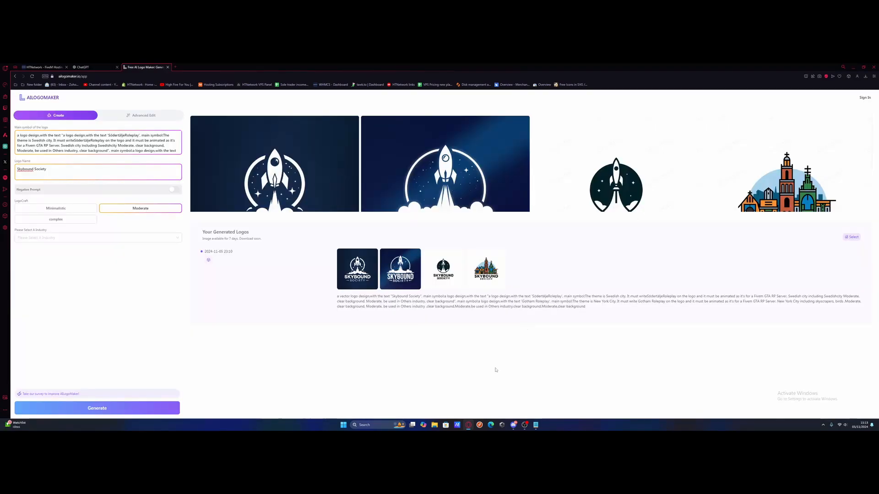
mouse_move(155, 219)
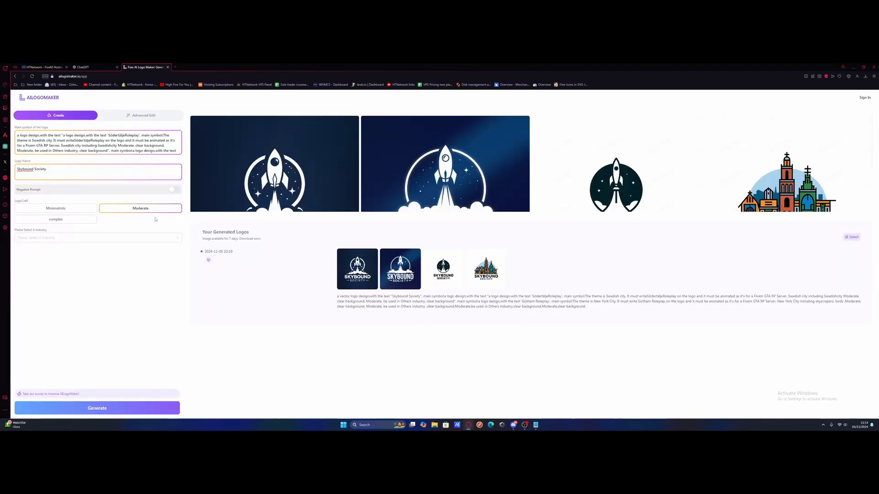
mouse_move(162, 202)
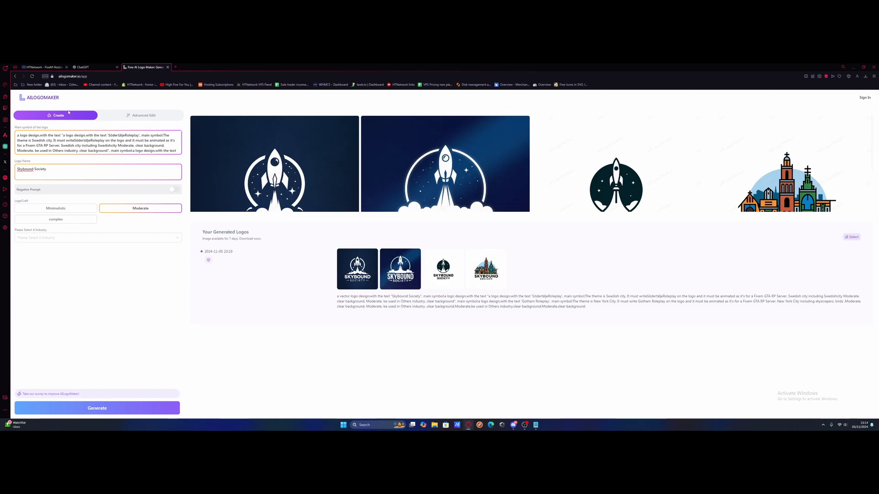
mouse_move(346, 222)
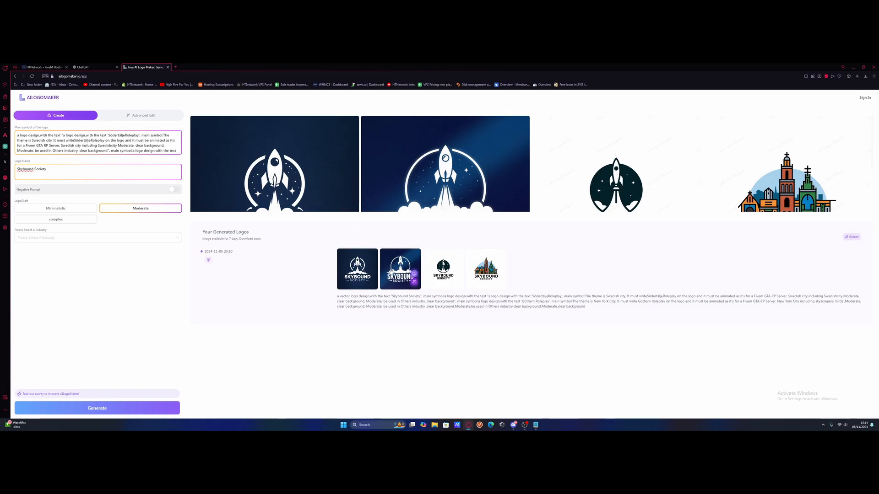
Save the navy rocket Skybound Society logo from its full-size preview, then close the preview.
left_click(399, 269)
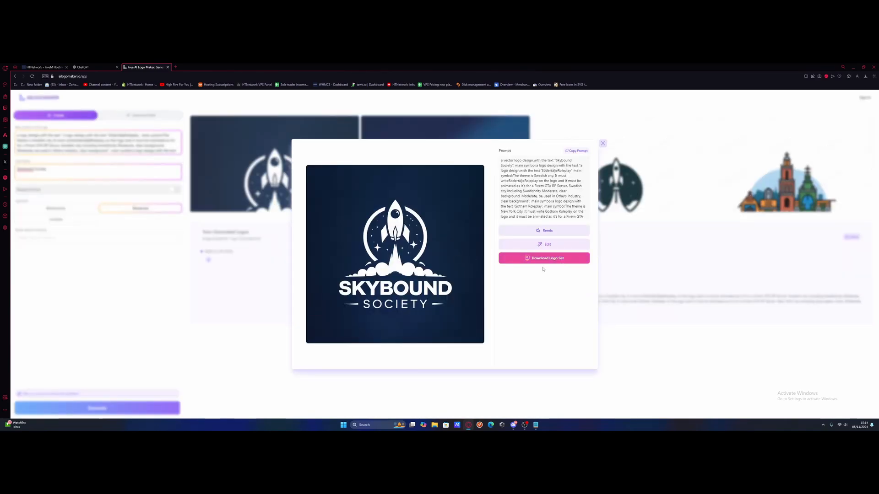
right_click(395, 255)
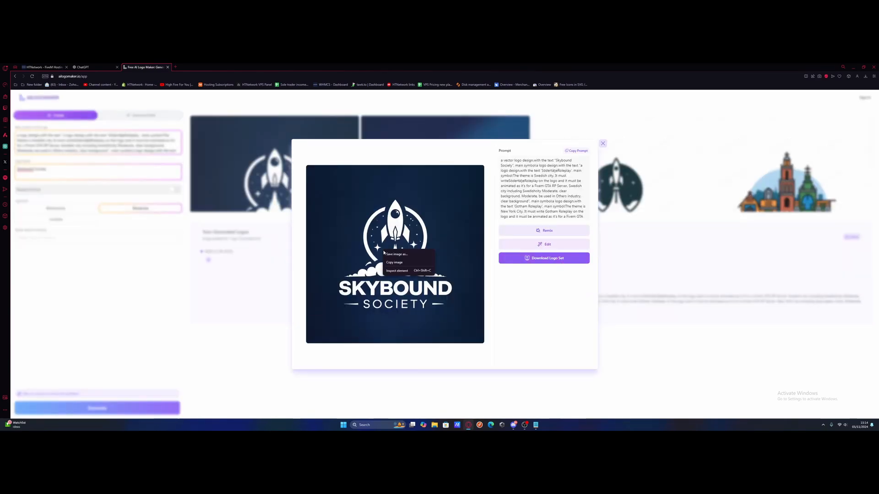
mouse_move(394, 263)
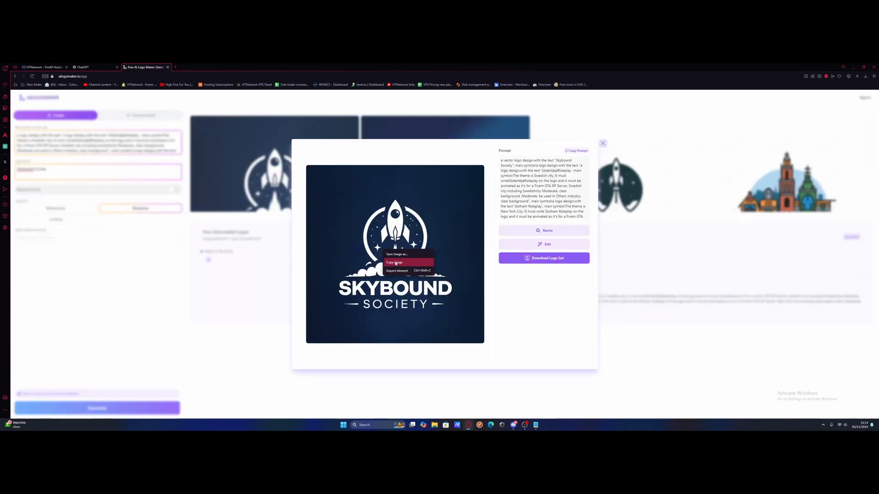
mouse_move(396, 255)
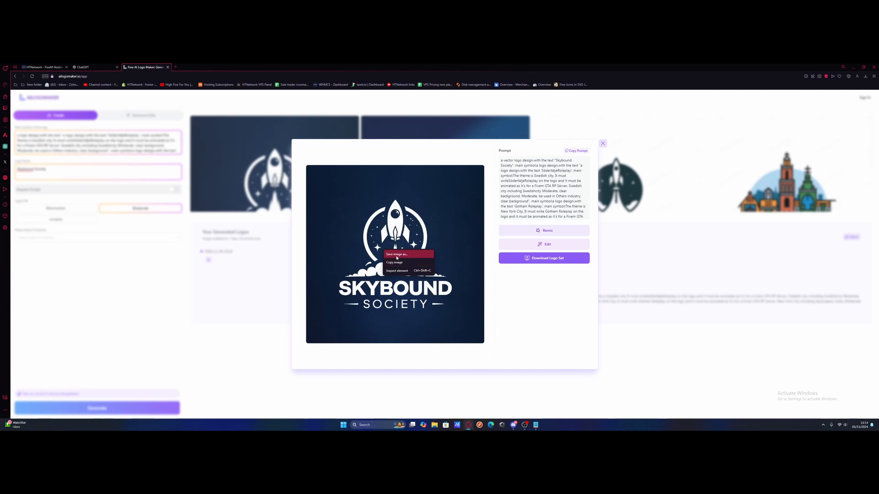
left_click(382, 270)
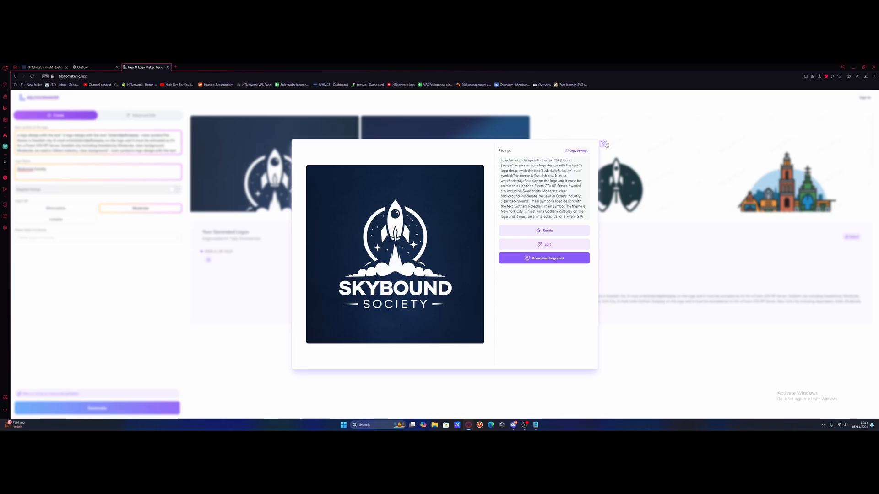
left_click(604, 144)
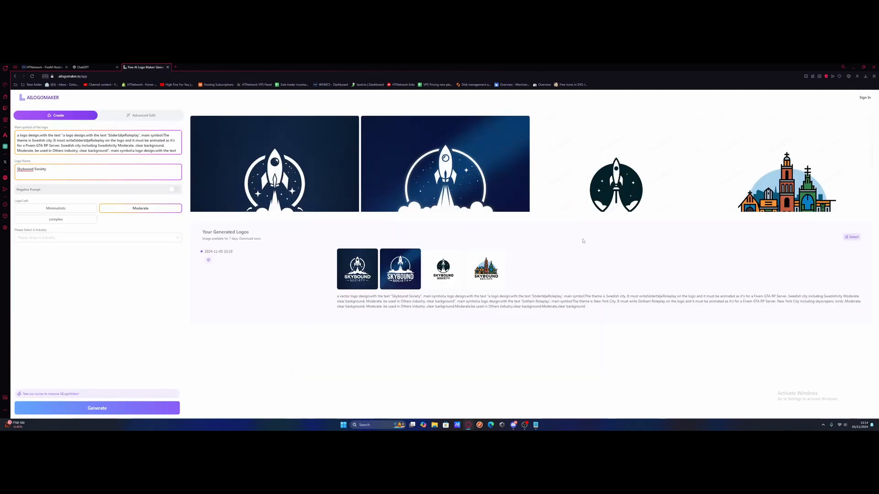
mouse_move(285, 148)
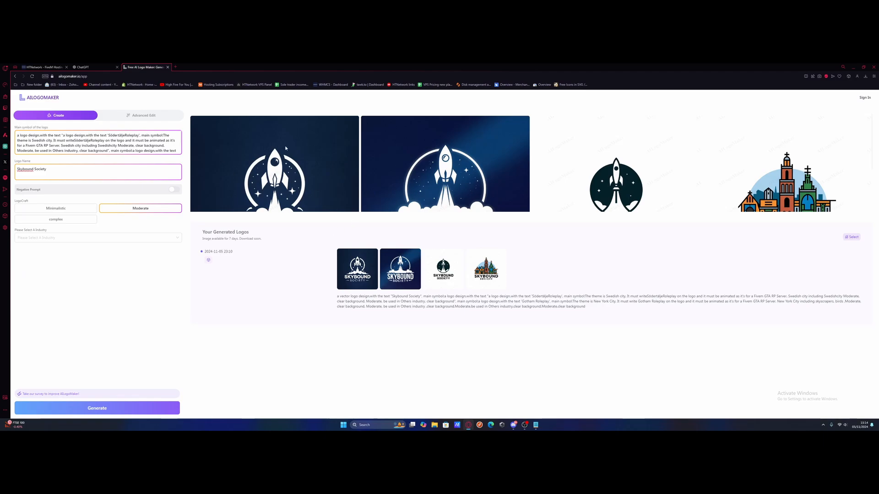
mouse_move(448, 188)
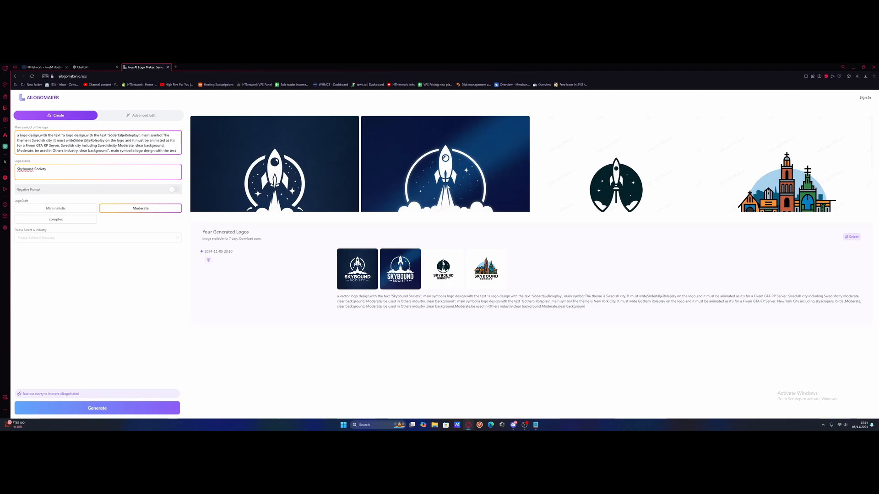
On HTNetwork's hosting site, order the GameFlex 1 game VPS plan.
left_click(145, 67)
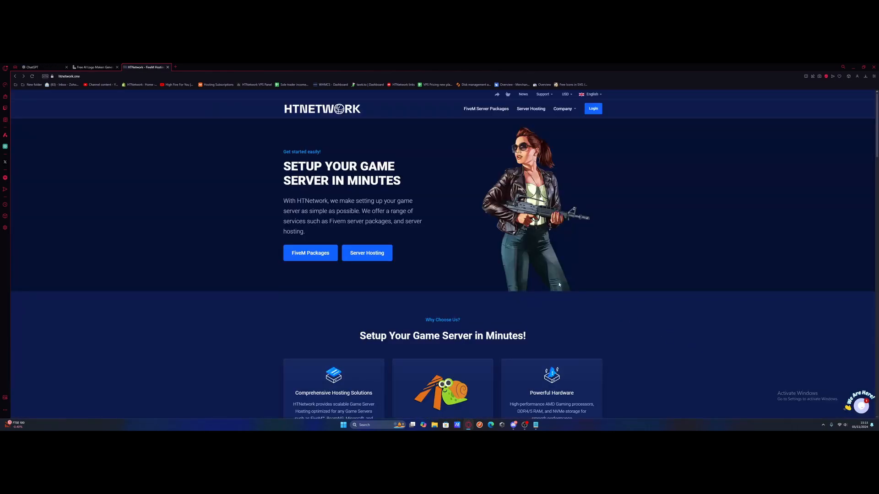
mouse_move(557, 284)
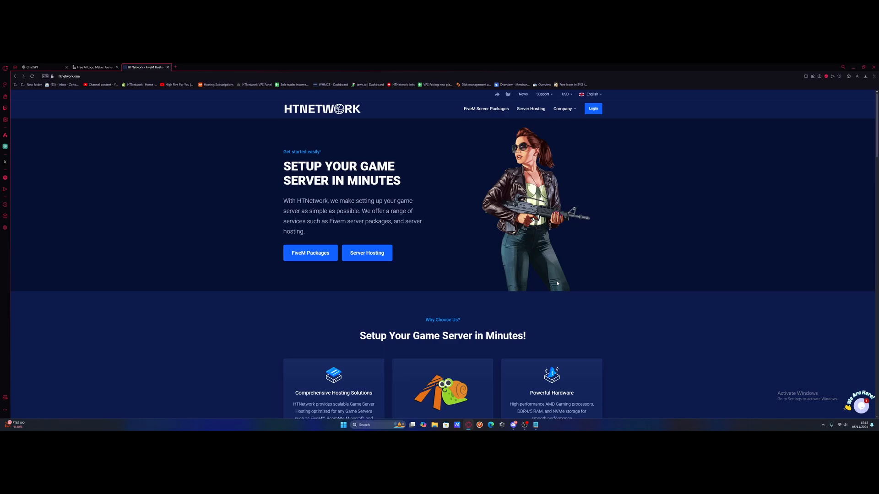
mouse_move(265, 160)
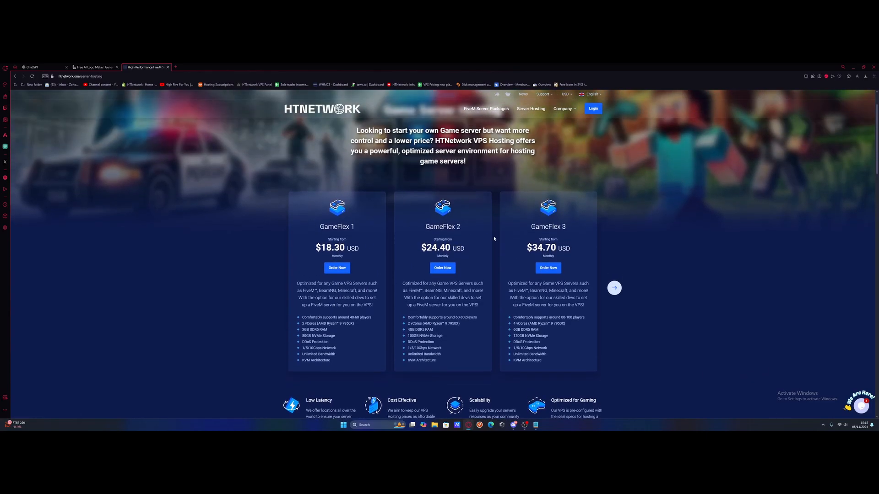
mouse_move(373, 265)
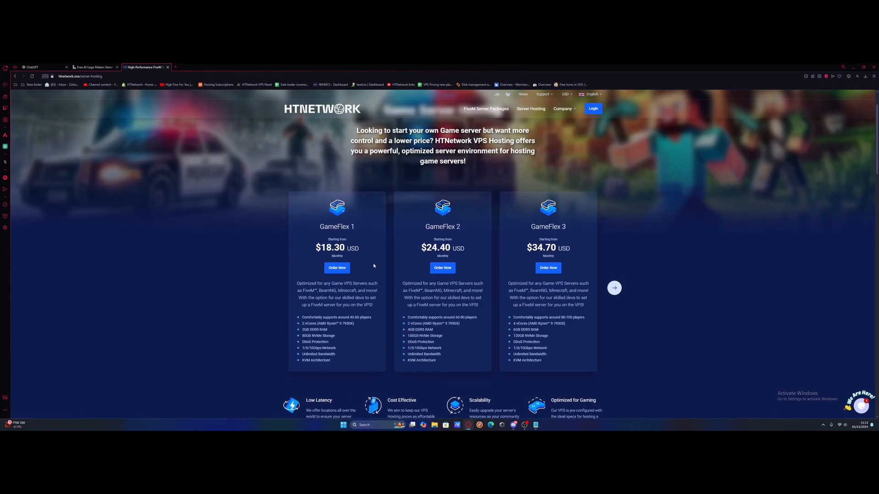
mouse_move(358, 321)
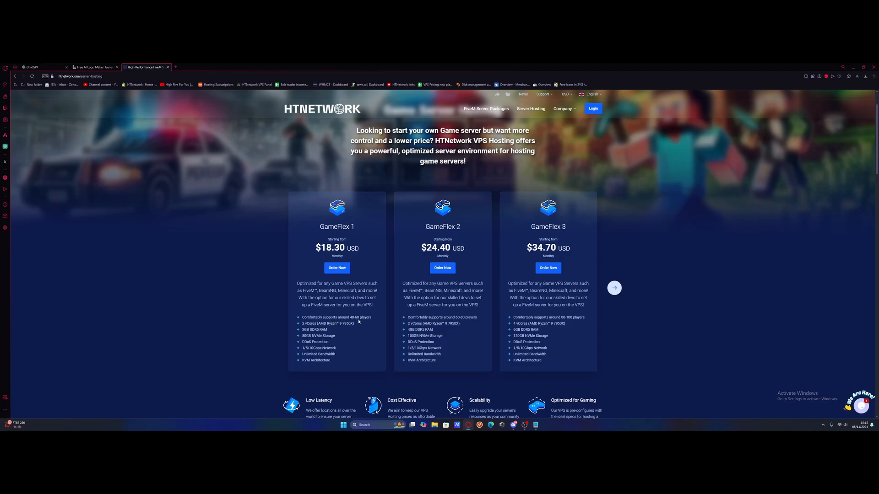
mouse_move(337, 268)
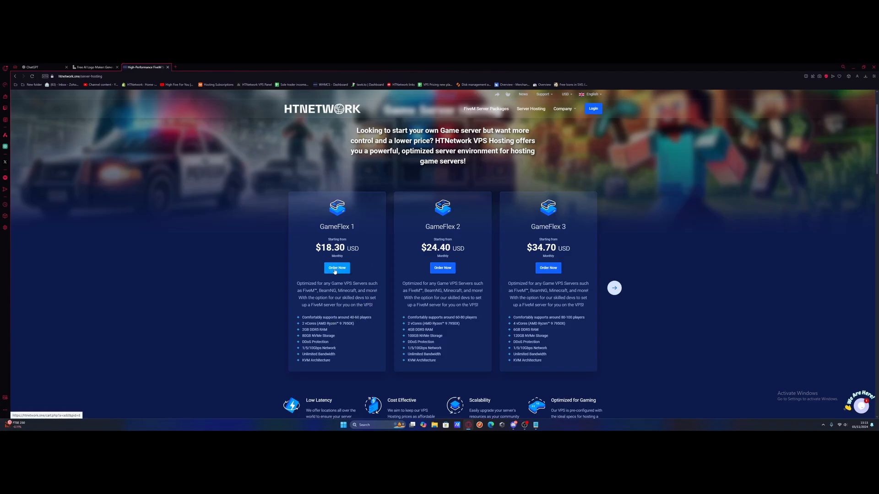
left_click(336, 267)
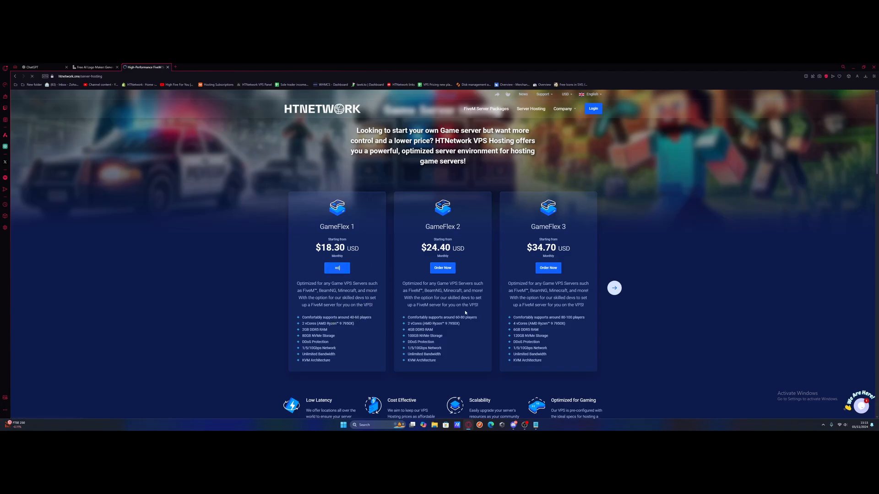
left_click(336, 267)
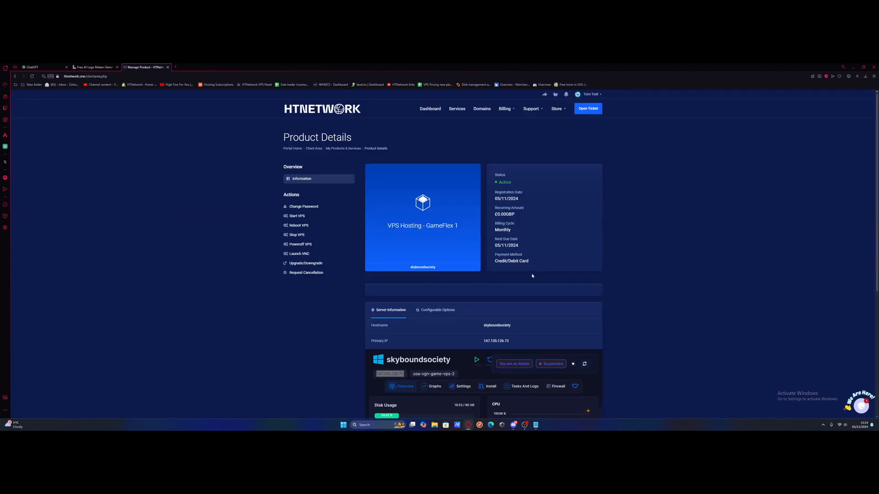
mouse_move(532, 275)
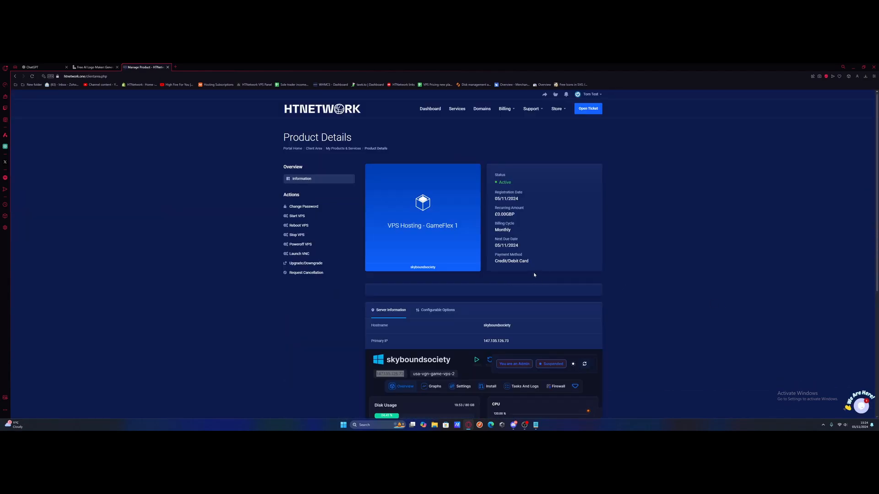
Review the GameFlex 1 product details and connect to the VPS IP via Remote Desktop.
scroll("down", 3)
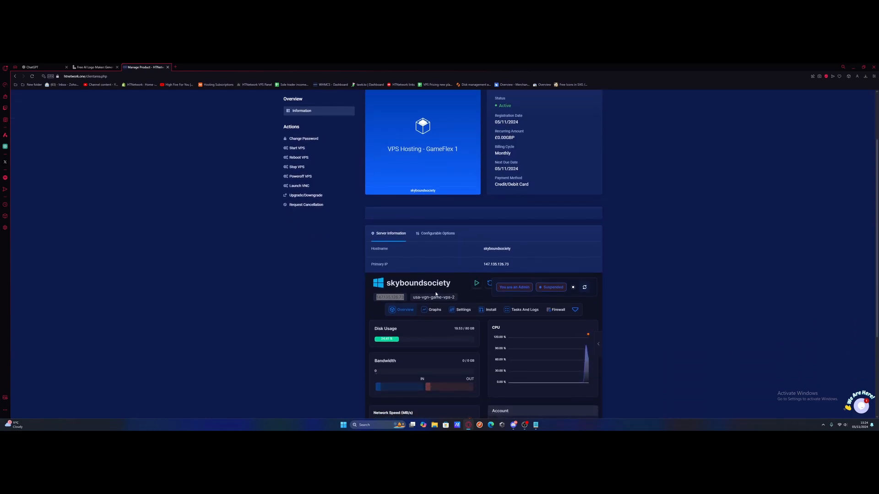
scroll("down", 3)
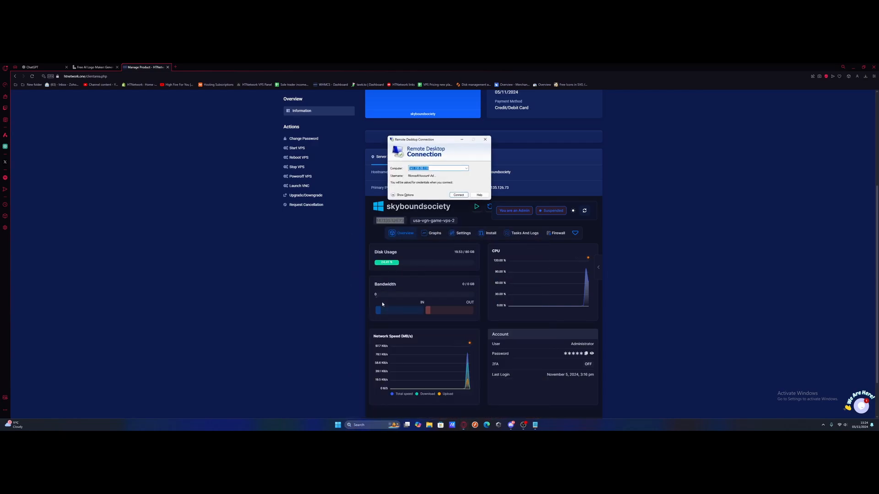
left_click(459, 195)
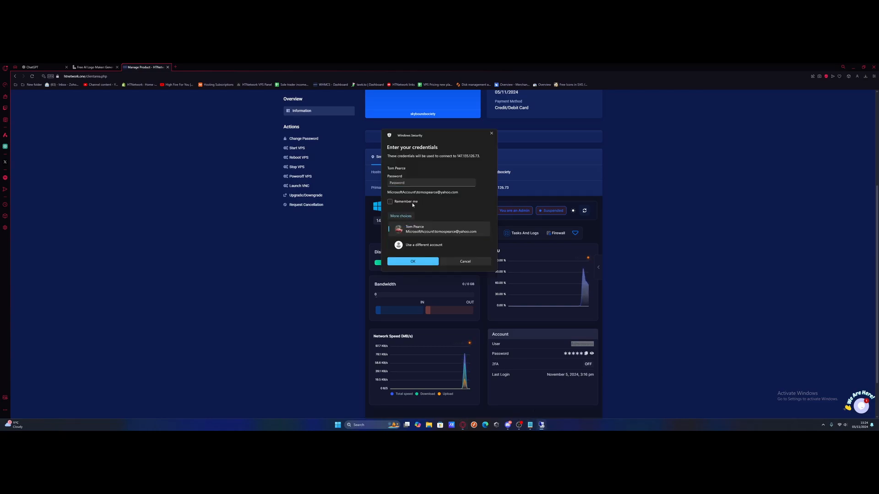
Make a new skyboundsociety folder on the VPS desktop, open it, and start adding an item.
left_click(412, 261)
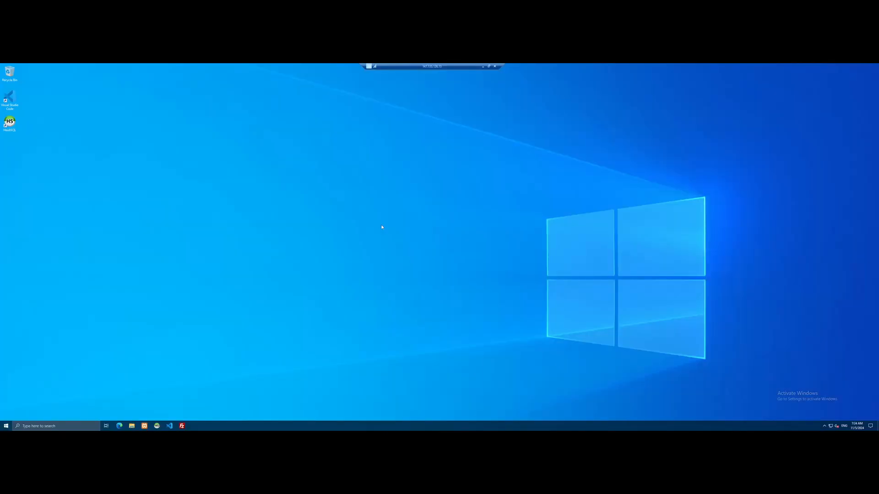
right_click(381, 227)
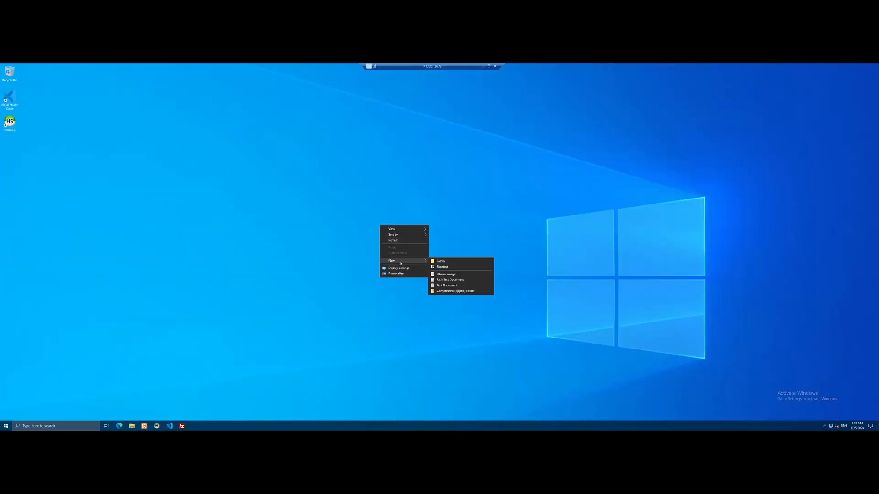
left_click(440, 261)
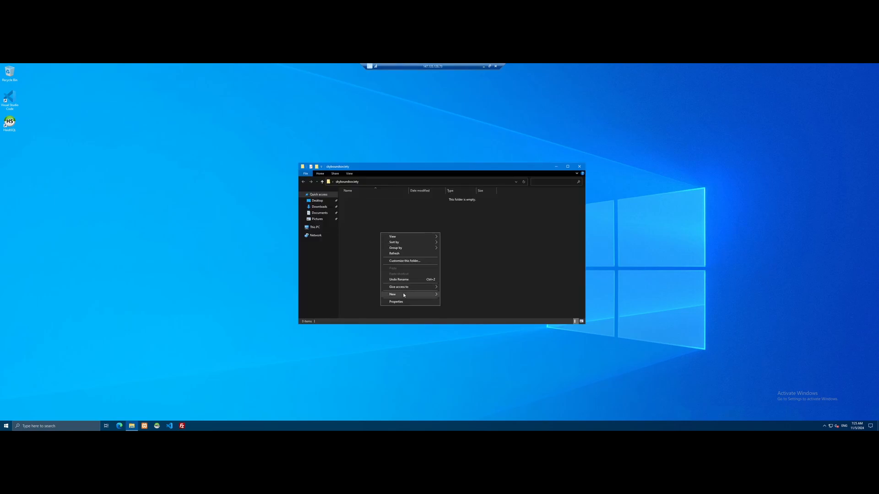
left_click(393, 294)
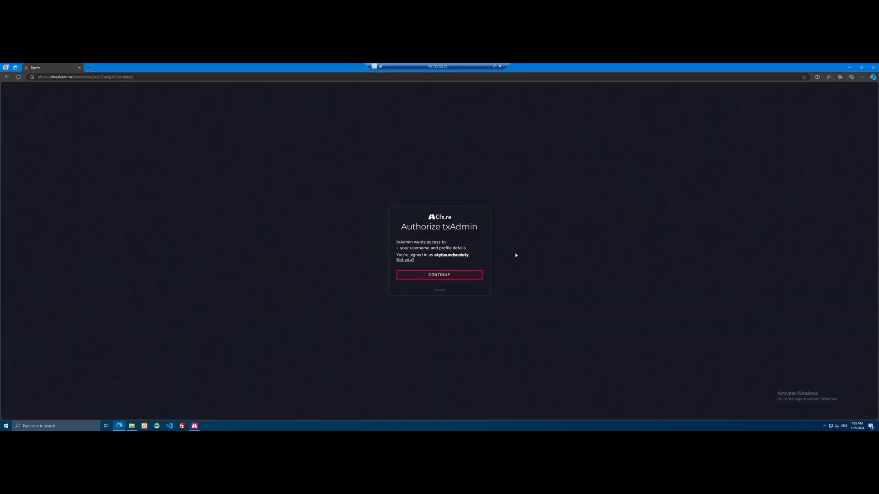
mouse_move(520, 253)
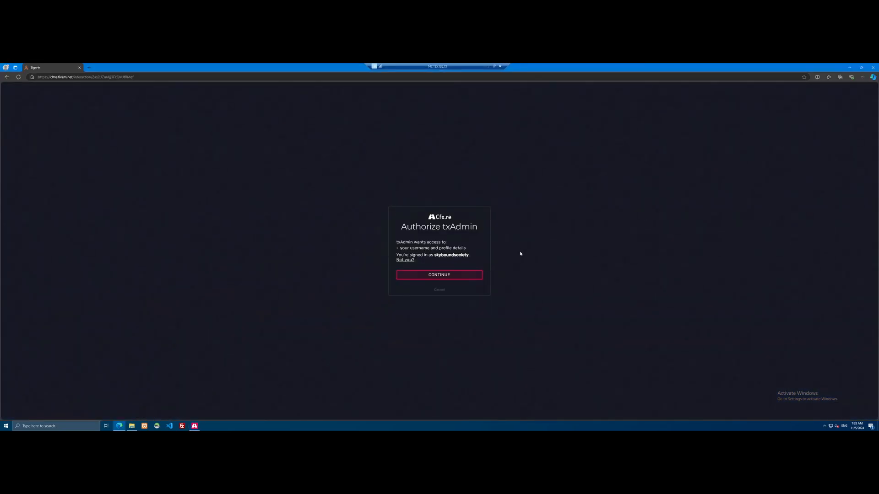
mouse_move(482, 260)
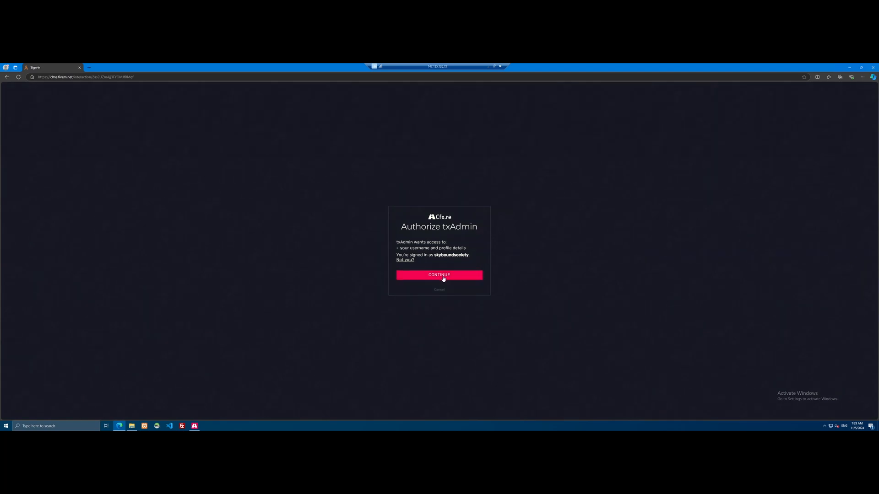
Continue on the Cfx.re Authorize txAdmin page to grant account access.
left_click(439, 275)
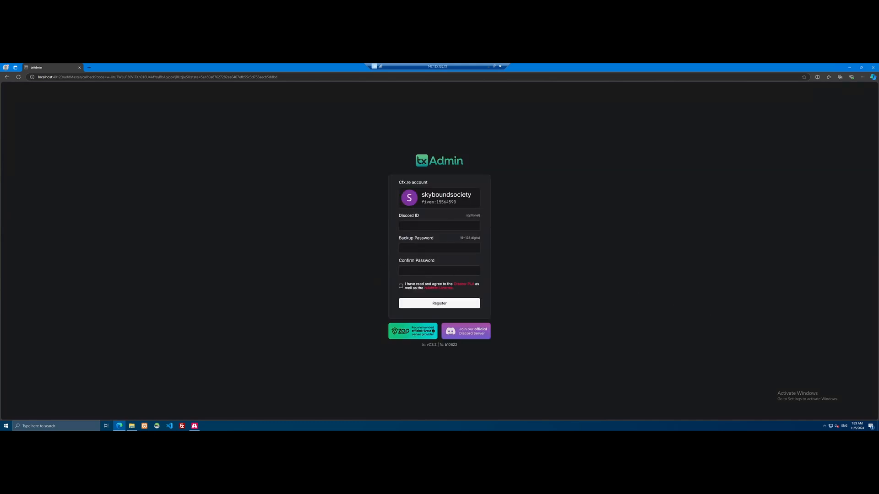
Register the txAdmin account, name the server 'skyboundsociety', and deploy from Popular Recipes.
left_click(439, 303)
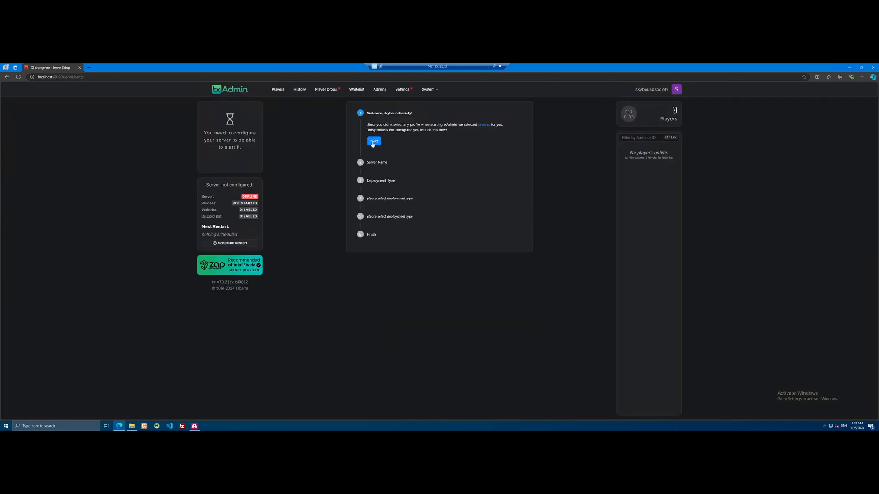
left_click(374, 141)
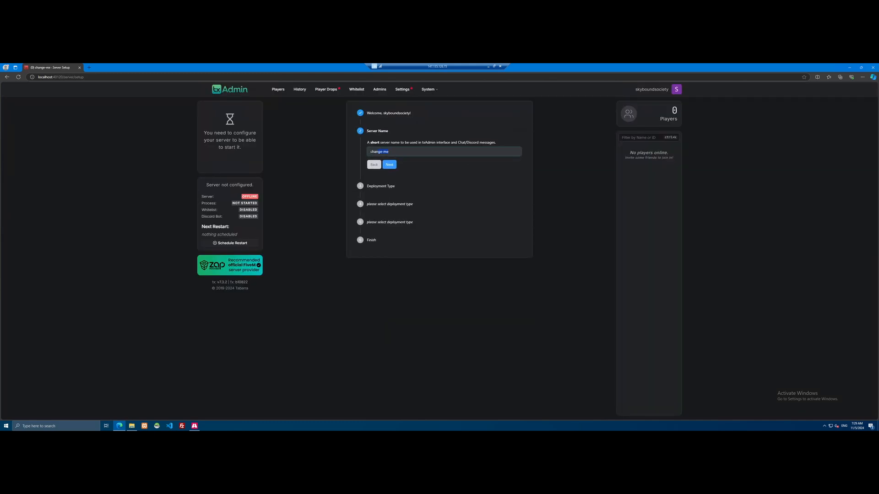
type("skyboundsociety")
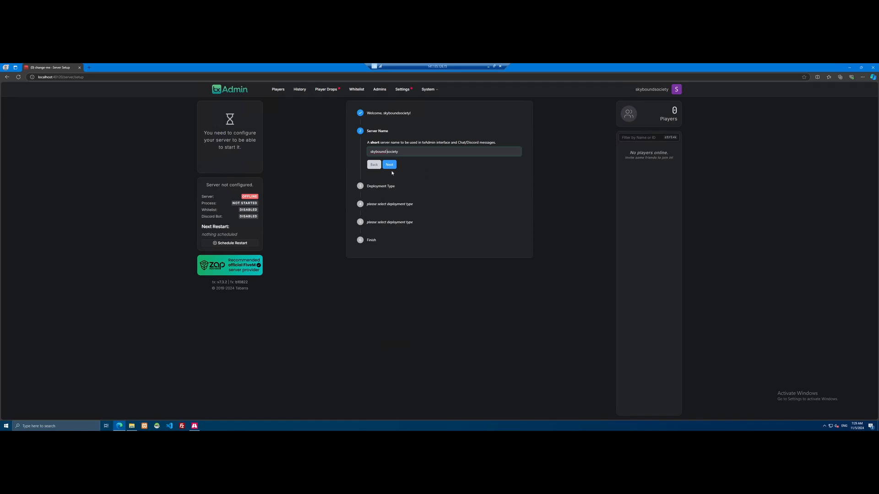
left_click(390, 164)
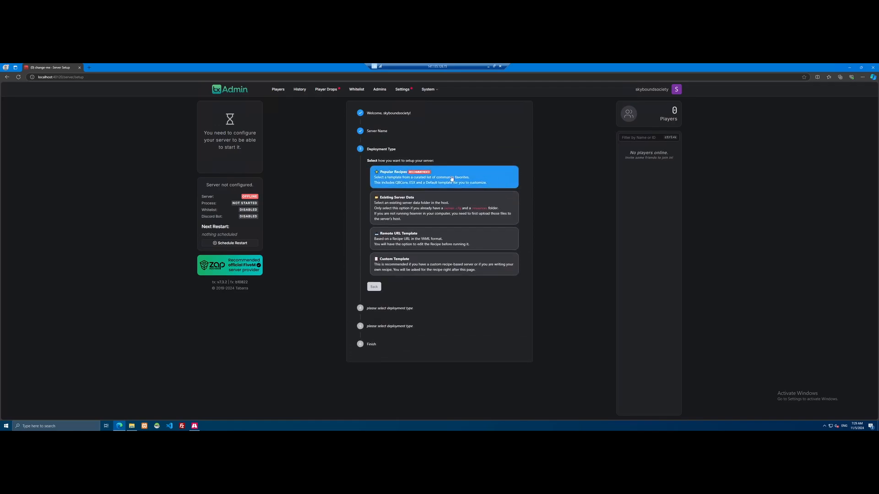
left_click(442, 176)
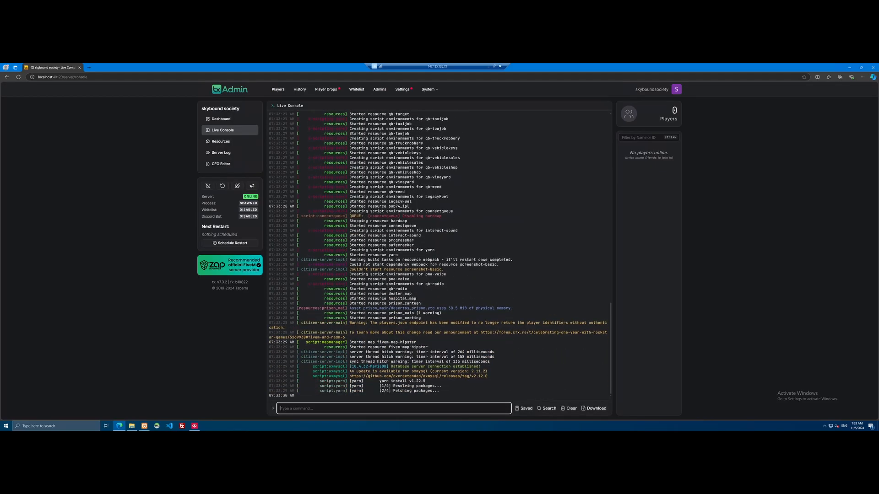
scroll("down", 3)
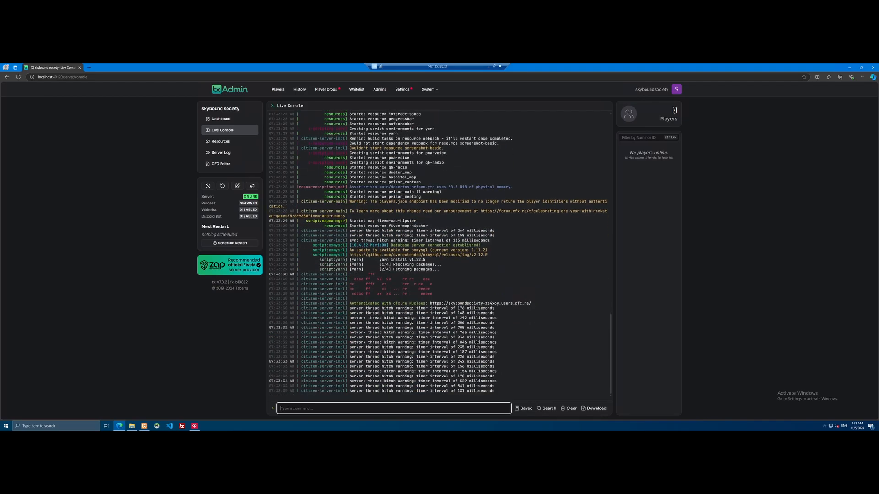
scroll("down", 3)
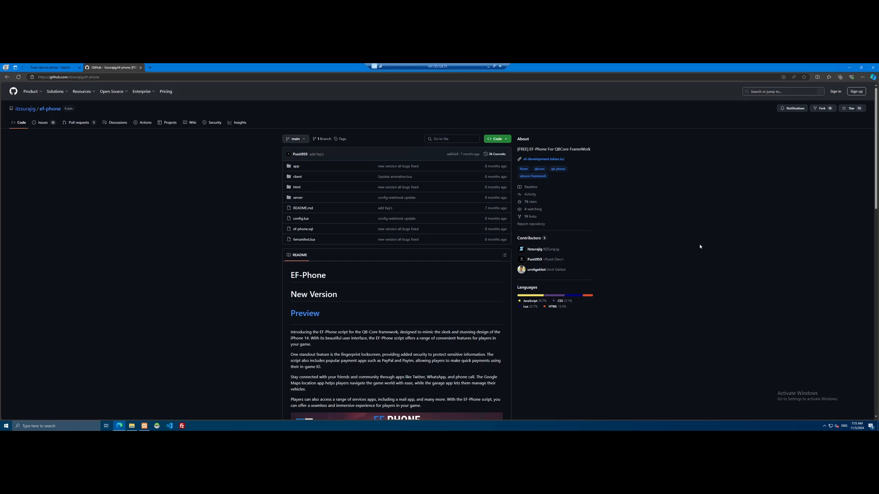
mouse_move(571, 234)
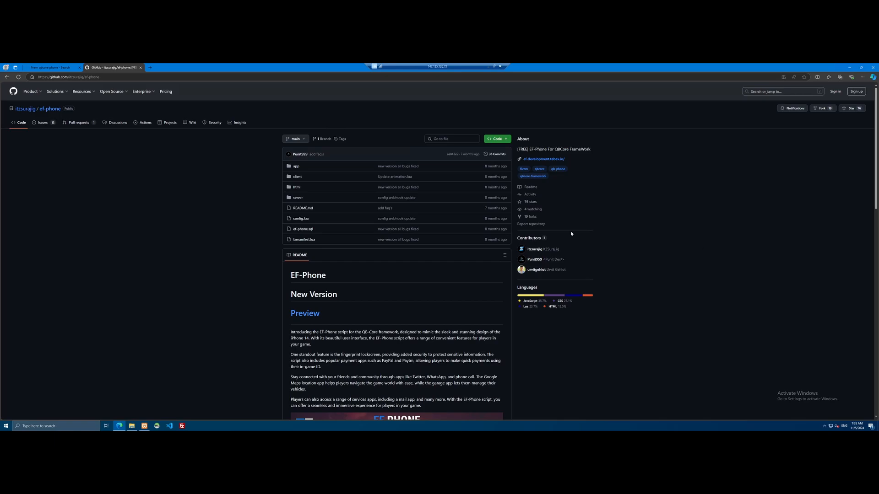
mouse_move(570, 235)
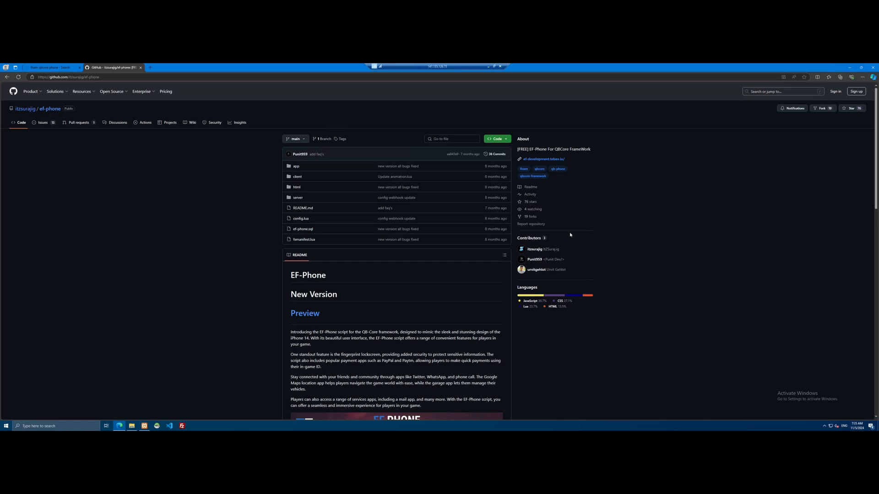
mouse_move(477, 282)
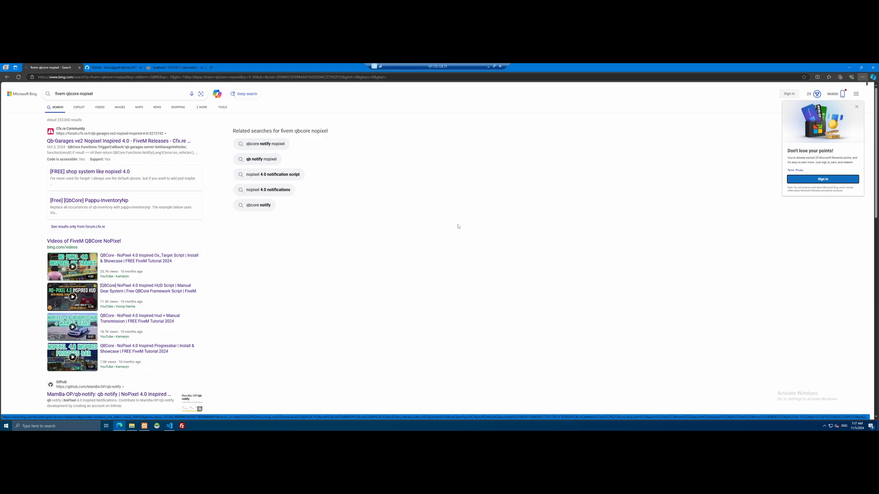
mouse_move(268, 220)
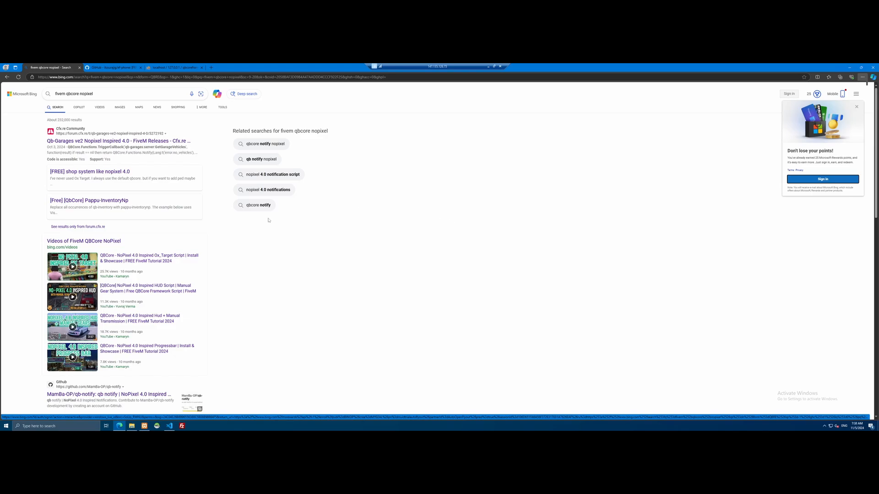
mouse_move(341, 185)
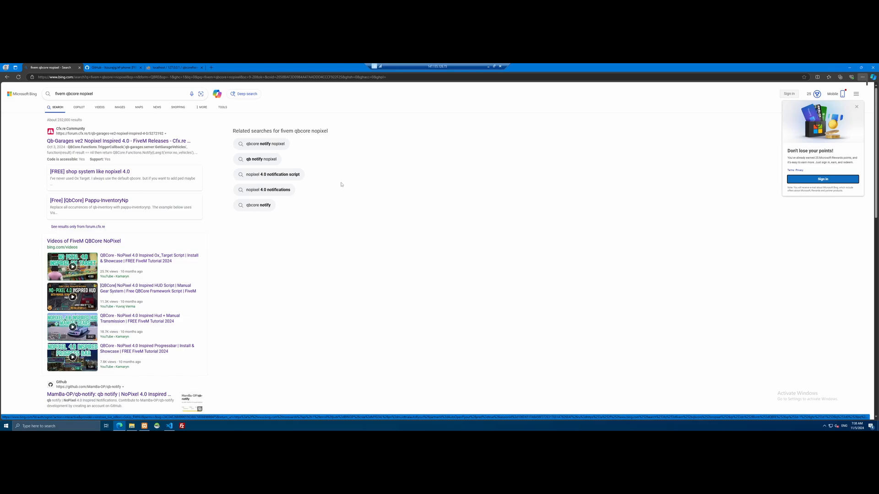
Open the dpemotes GitHub repository from the 'fivem qbcore nopixel' Bing results.
left_click(88, 200)
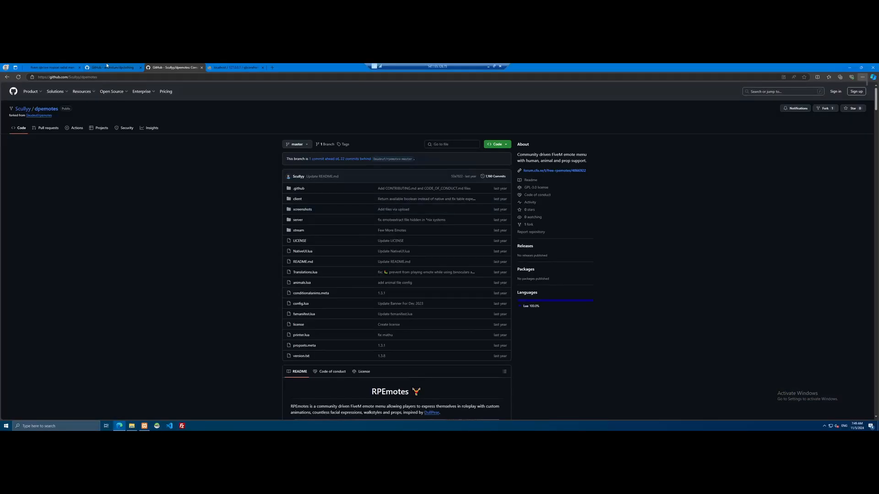
Compare the dpclothing and dpemotes repositories, then open the apolo_loadingscreen repository.
left_click(112, 67)
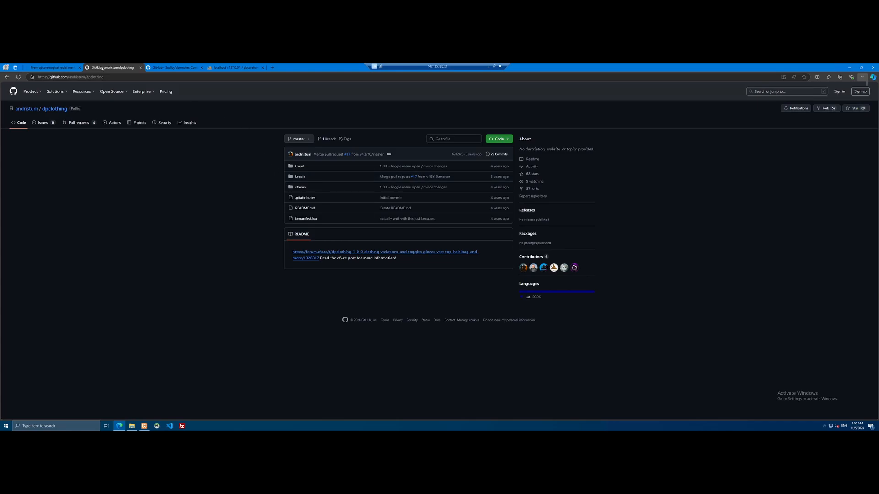
left_click(174, 68)
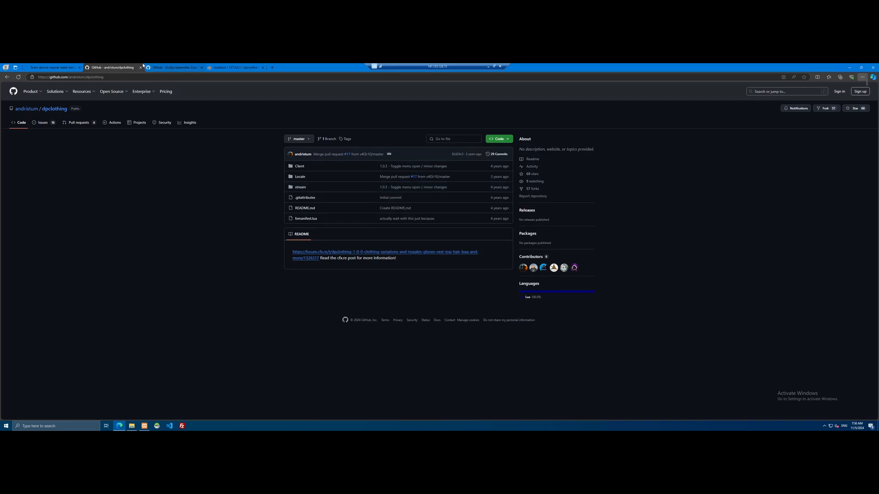
left_click(173, 67)
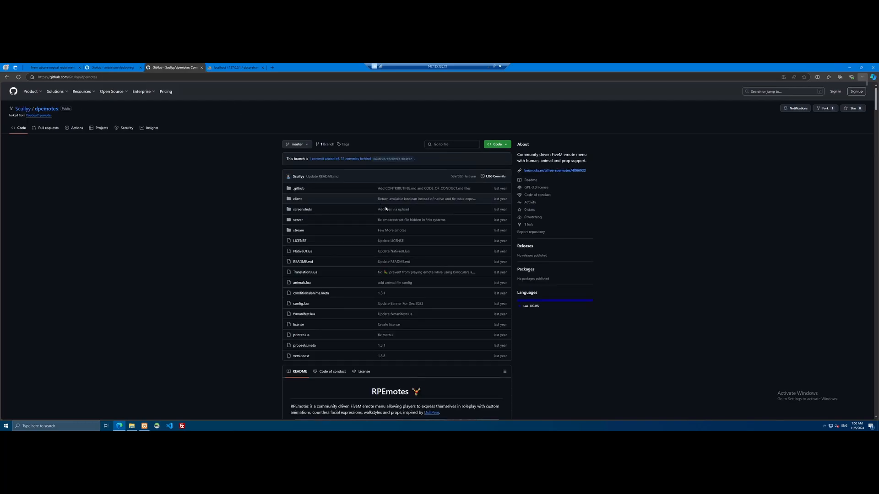
mouse_move(569, 229)
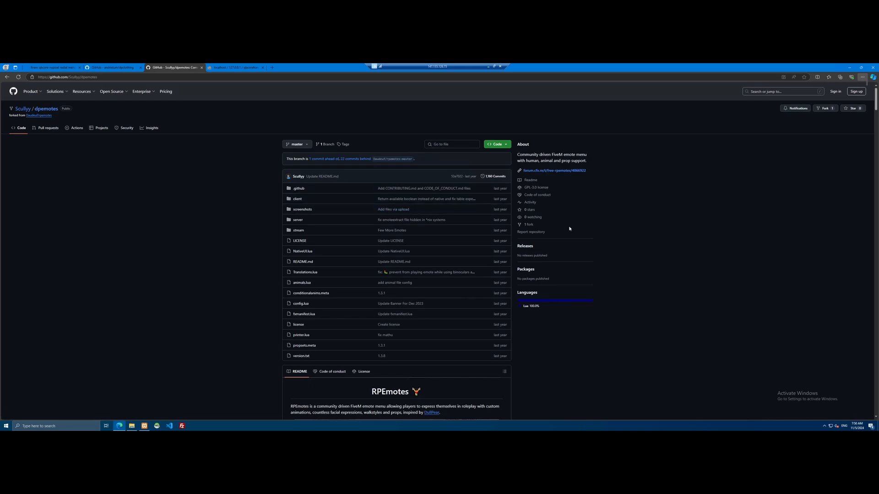
scroll("down", 3)
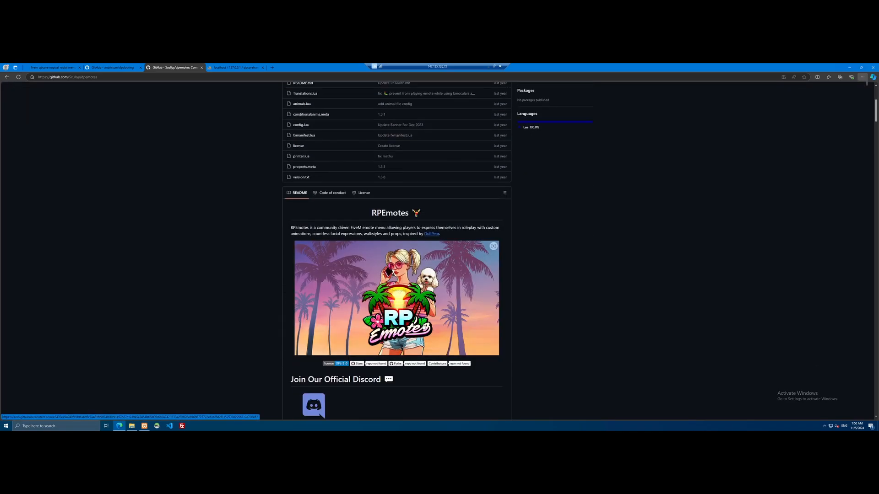
scroll("up", 3)
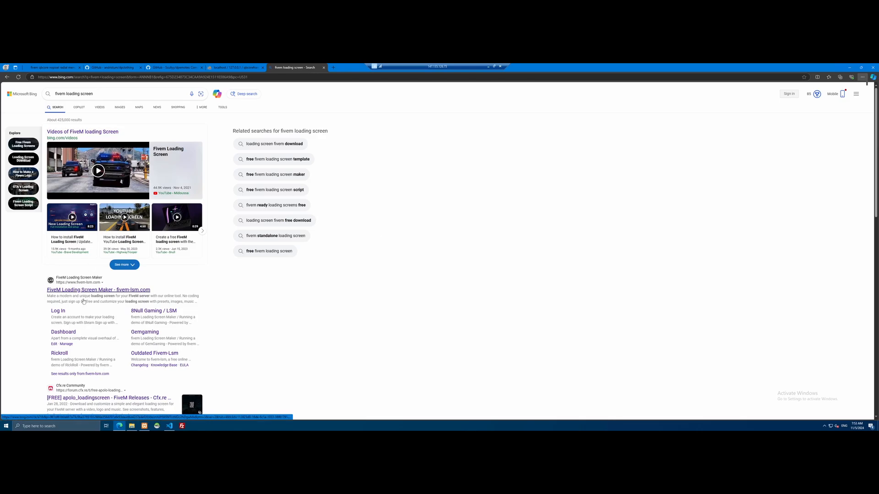
left_click(352, 67)
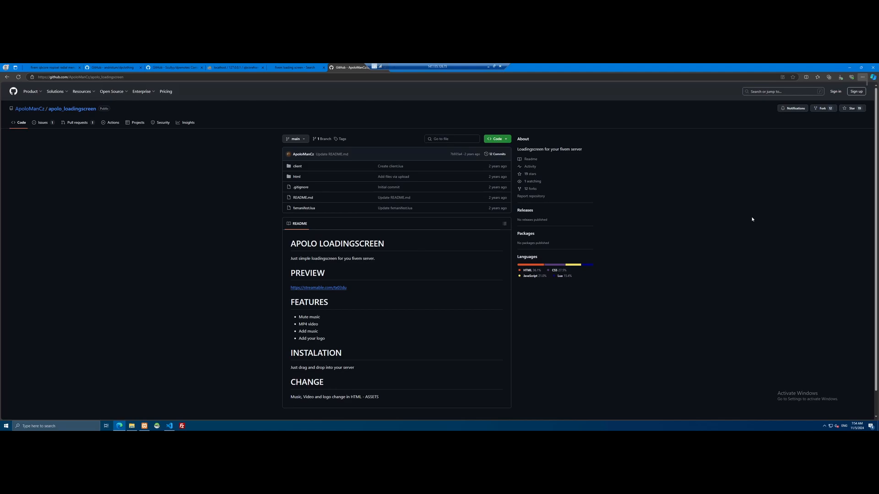
mouse_move(304, 208)
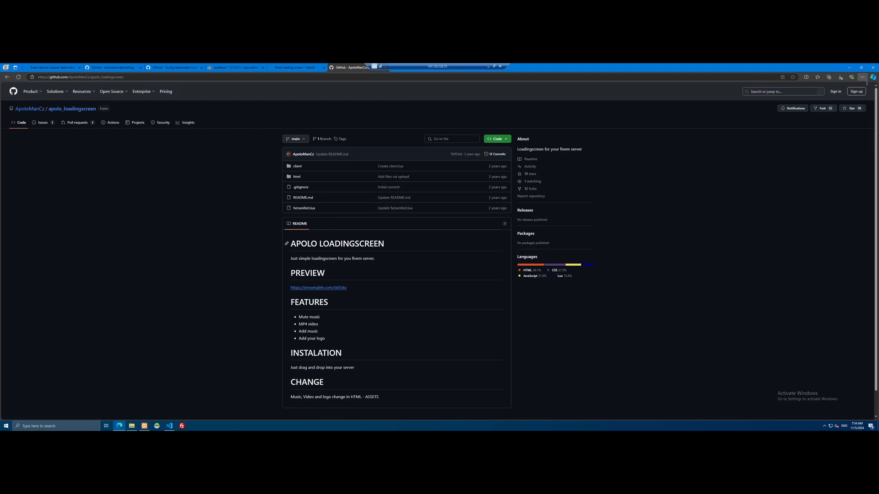
mouse_move(355, 312)
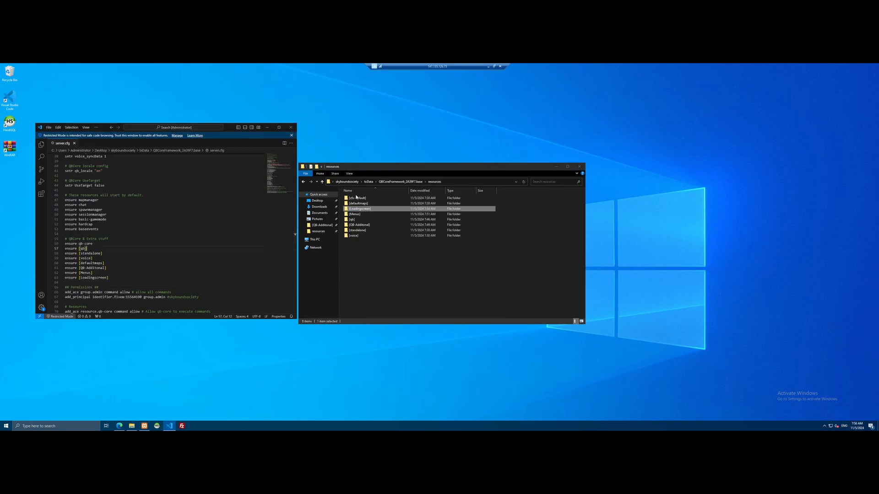
Open [Loadingscreen], then the loading screen resource folder, then its html folder.
double_click(359, 209)
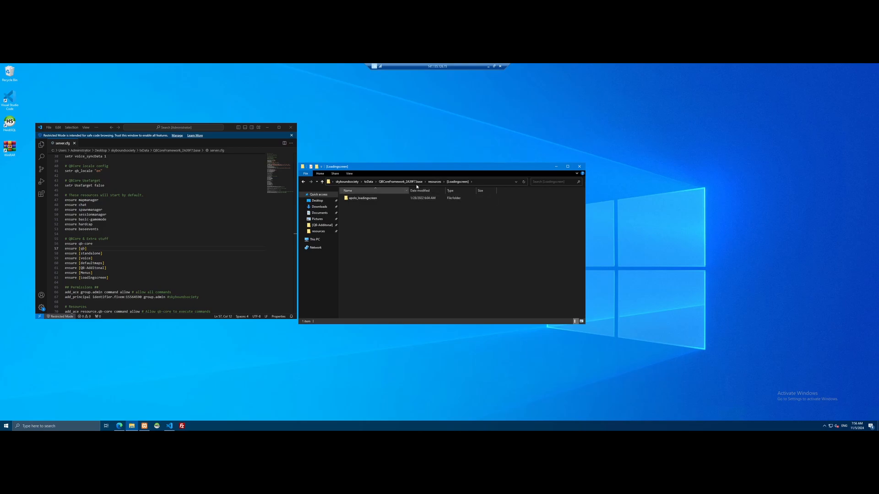
double_click(363, 198)
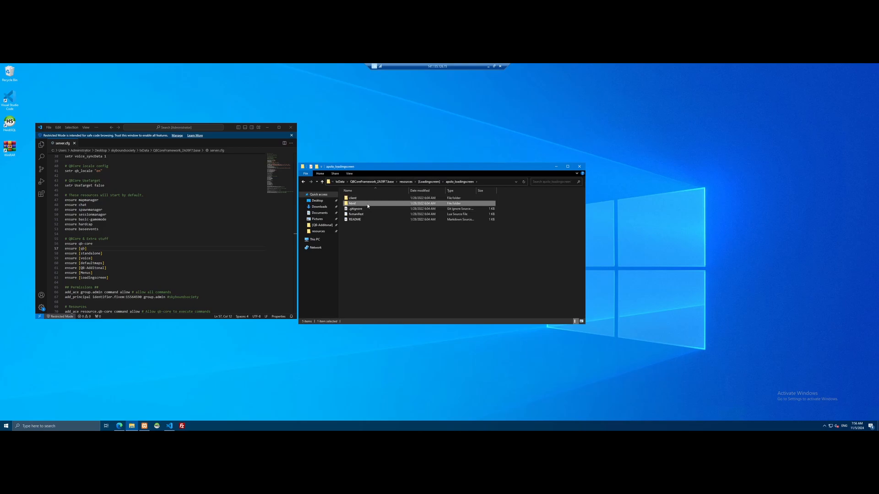
double_click(367, 202)
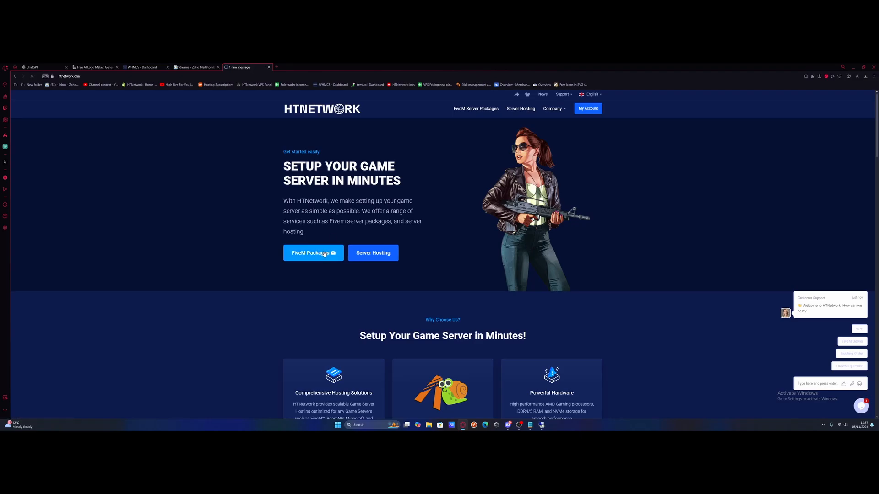
Go to FiveM Packages and view the QBCore Platinum Pro package details.
left_click(314, 252)
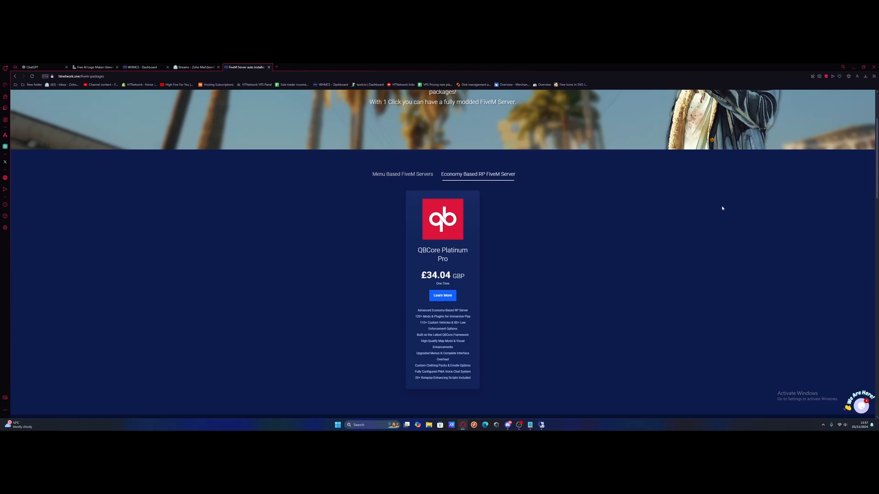
mouse_move(418, 328)
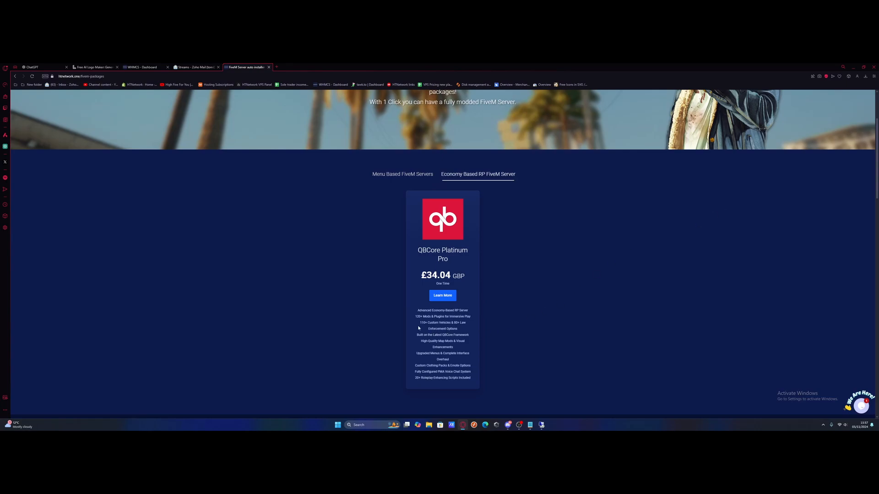
mouse_move(441, 326)
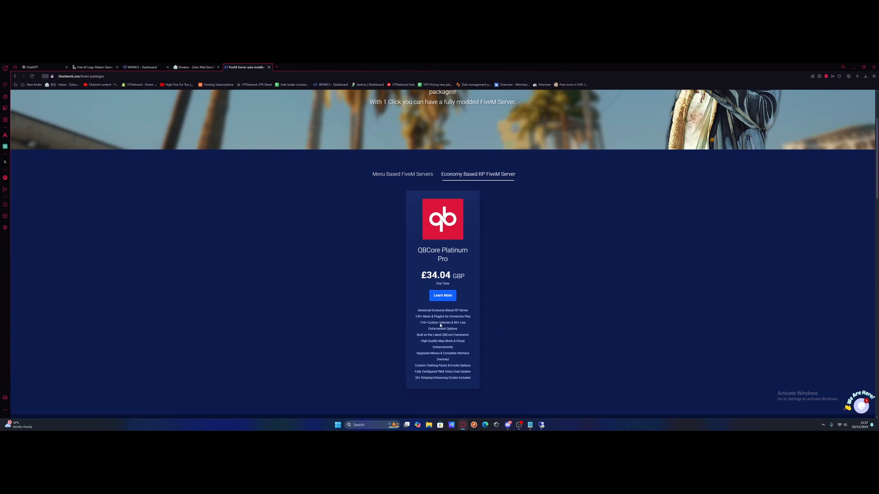
mouse_move(443, 295)
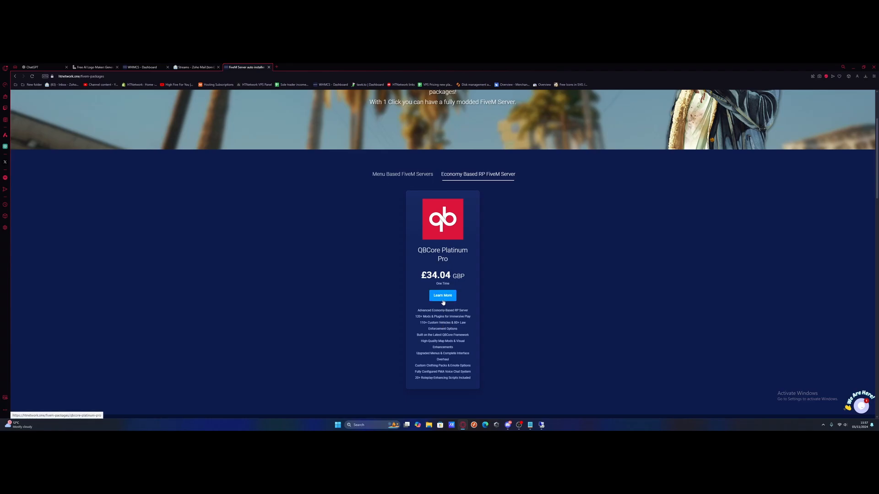
left_click(442, 295)
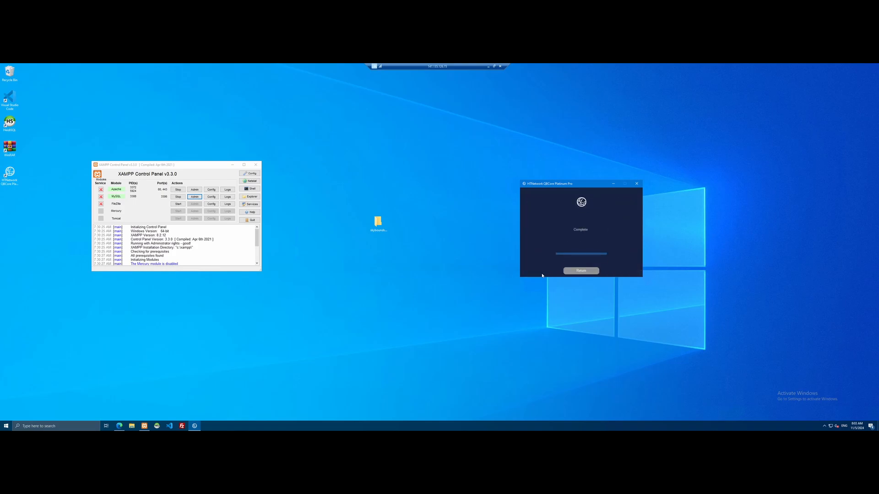
Finish the completed QBCore Platinum Pro installation and close the installer.
left_click(580, 271)
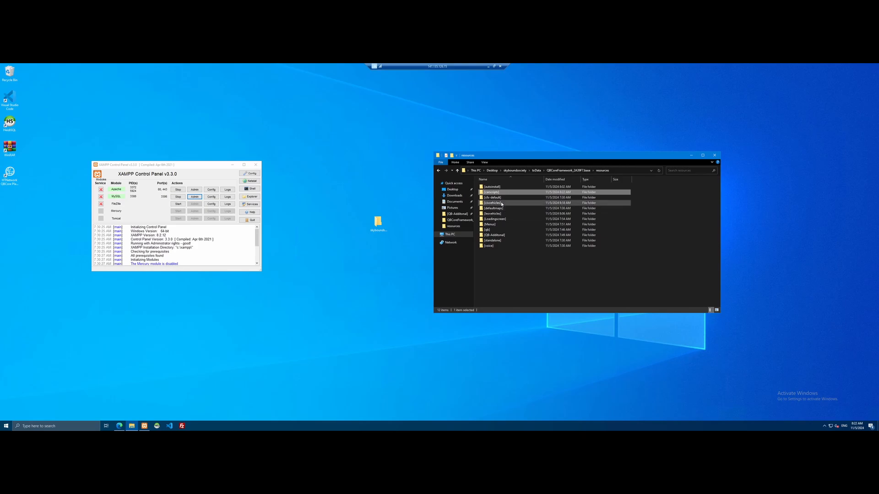
left_click(491, 192)
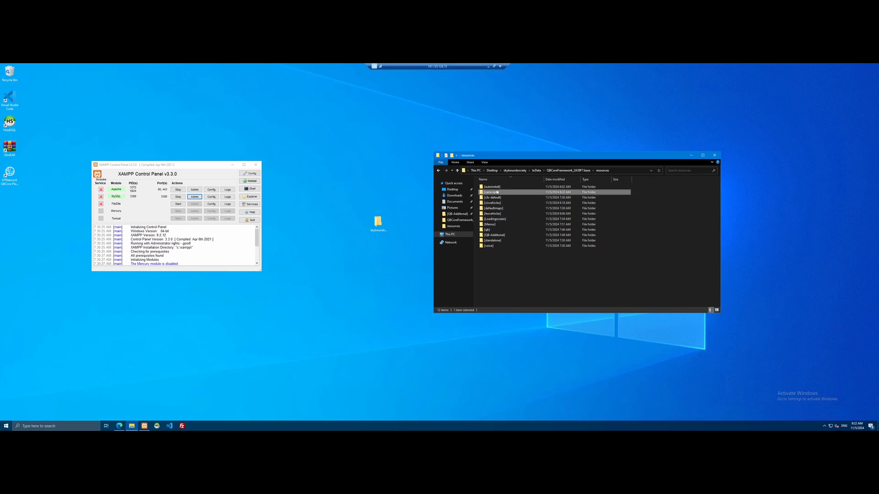
double_click(492, 192)
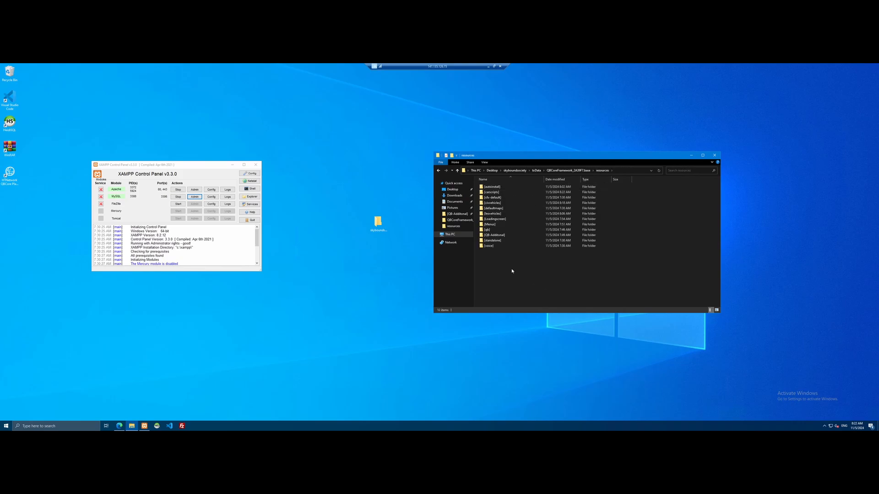
left_click(490, 246)
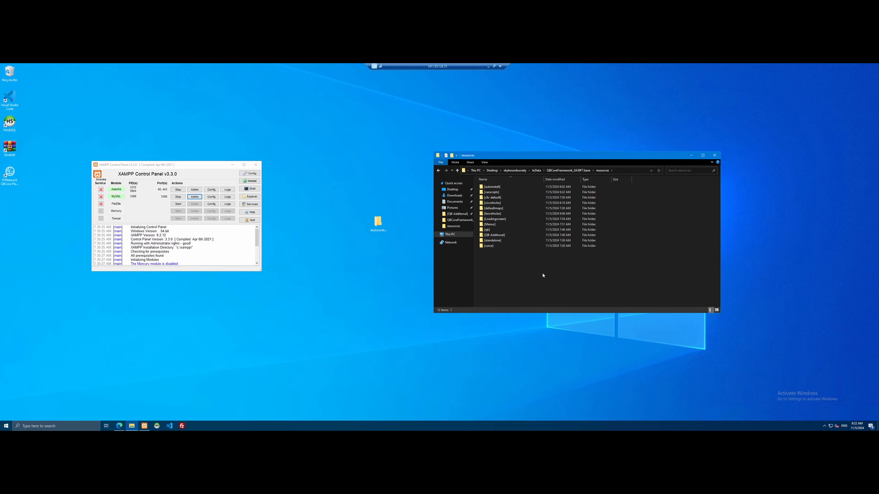
mouse_move(565, 292)
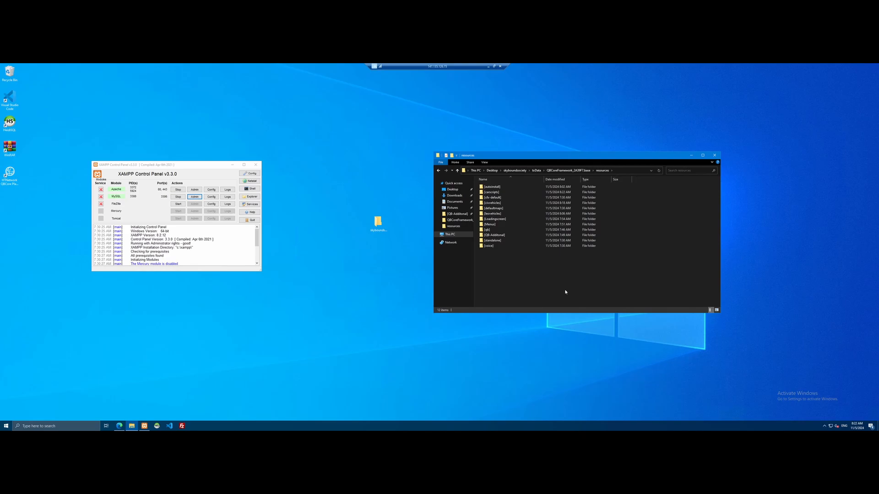
mouse_move(547, 281)
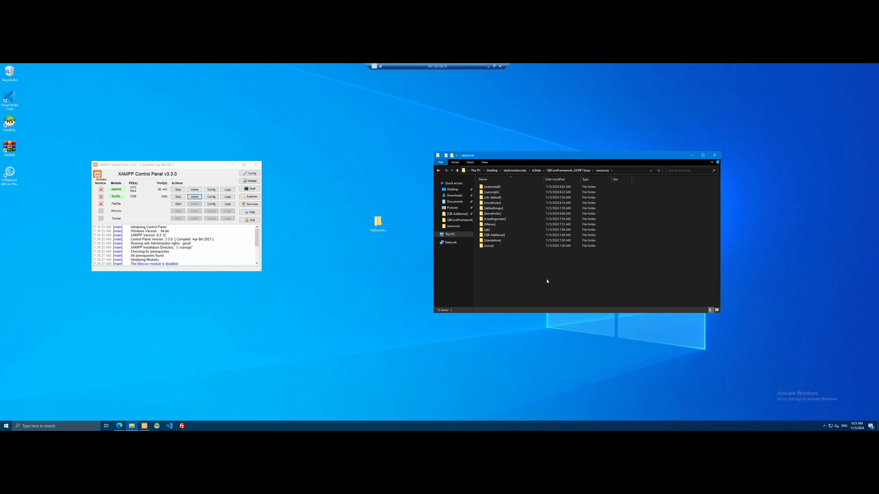
mouse_move(564, 283)
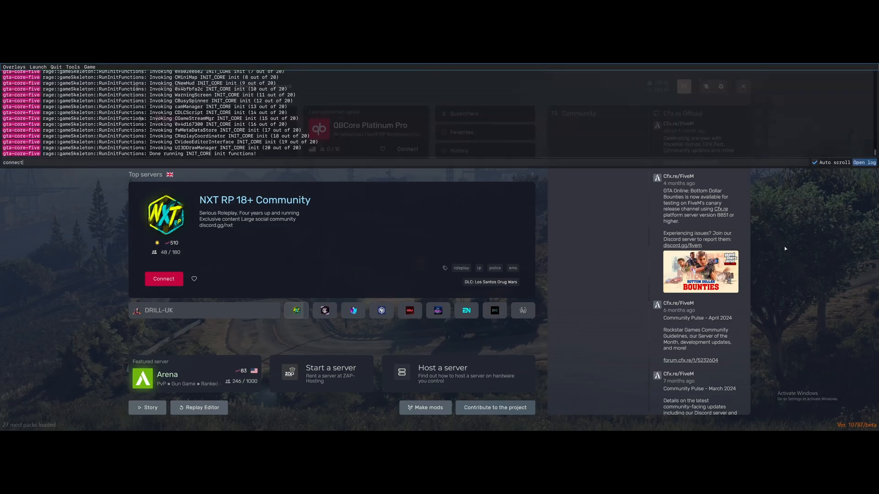
Confirm the connection to the QBCore Platinum Pro server.
left_click(164, 279)
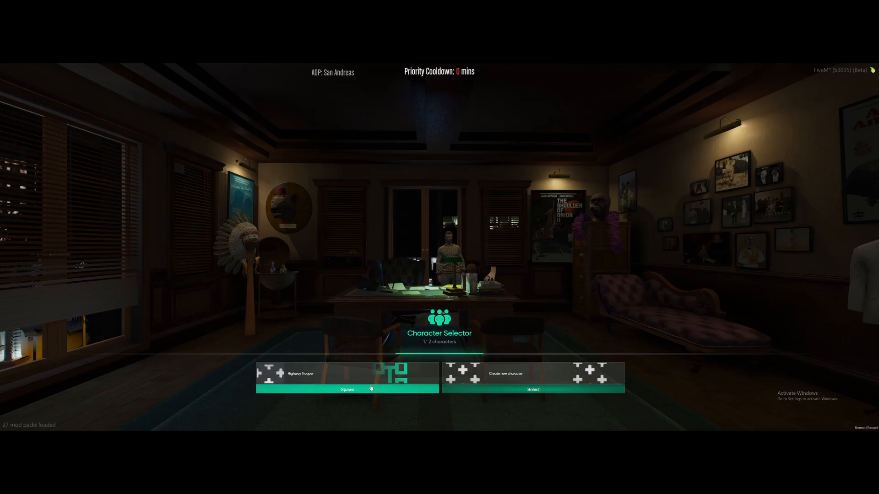
Spawn as the Highway Trooper at the hotel, then close the map view.
left_click(347, 389)
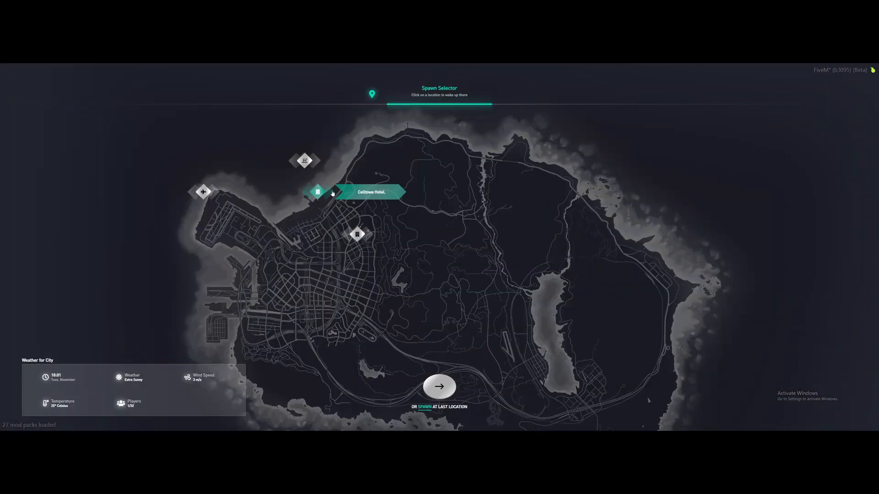
mouse_move(363, 216)
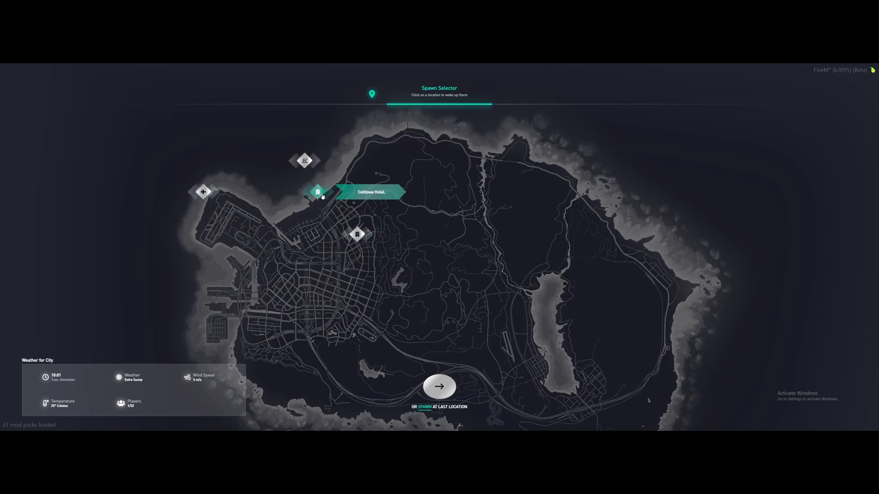
left_click(317, 191)
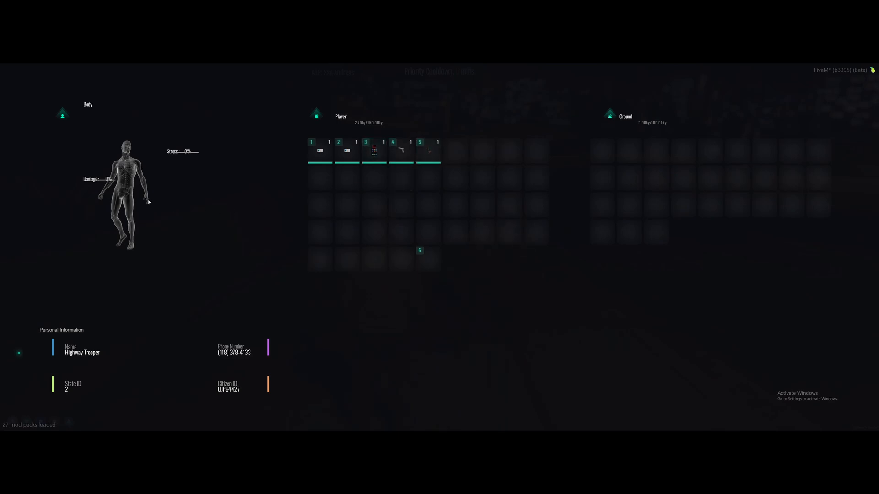
mouse_move(138, 177)
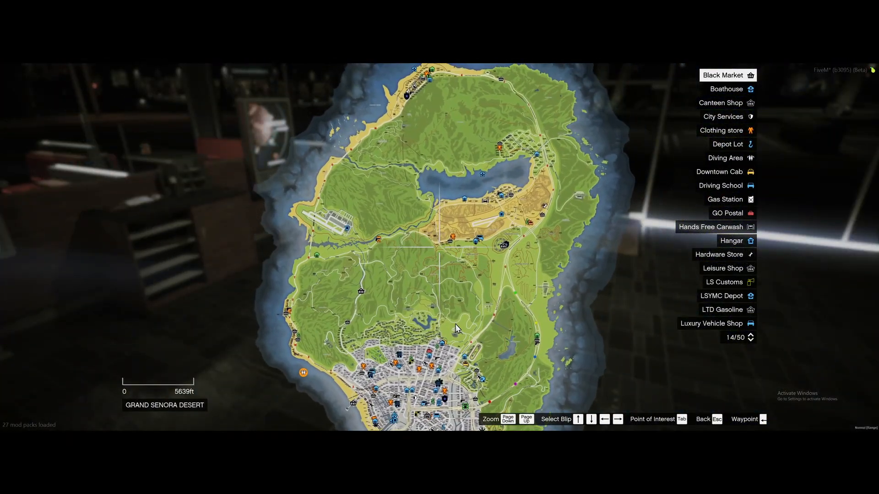
key("Escape")
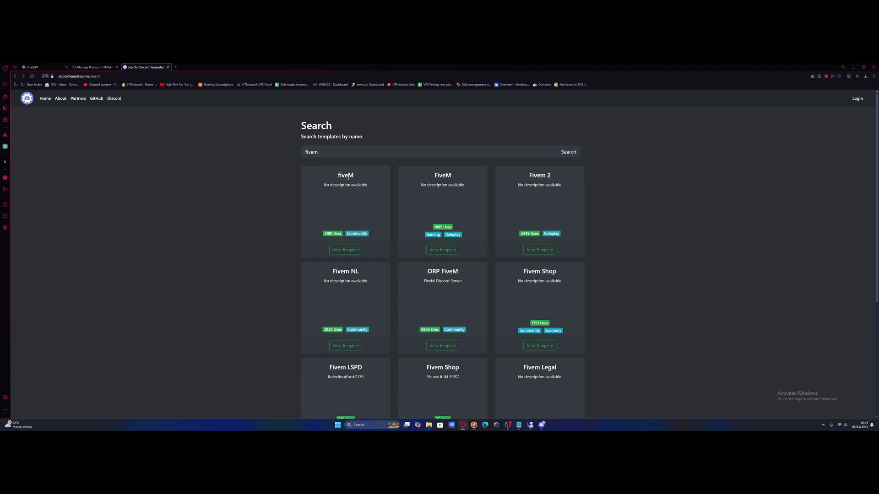
mouse_move(103, 124)
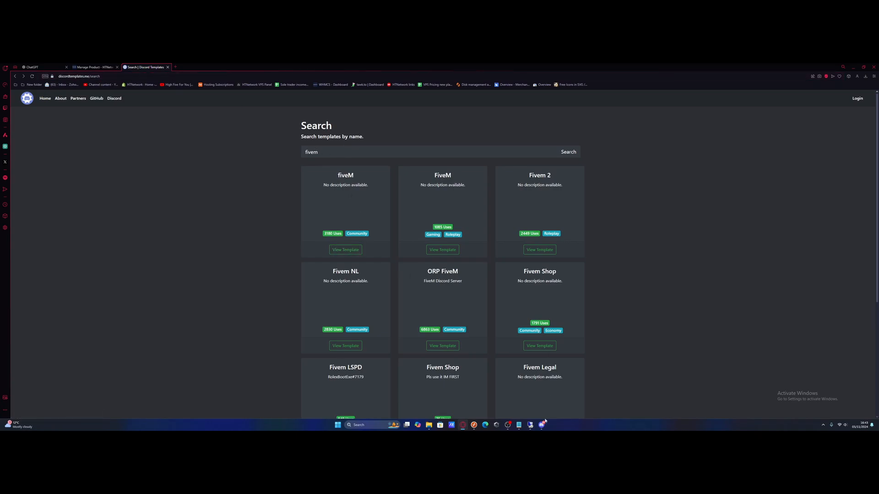
Open the top fiveM result's template in Discord.
left_click(542, 425)
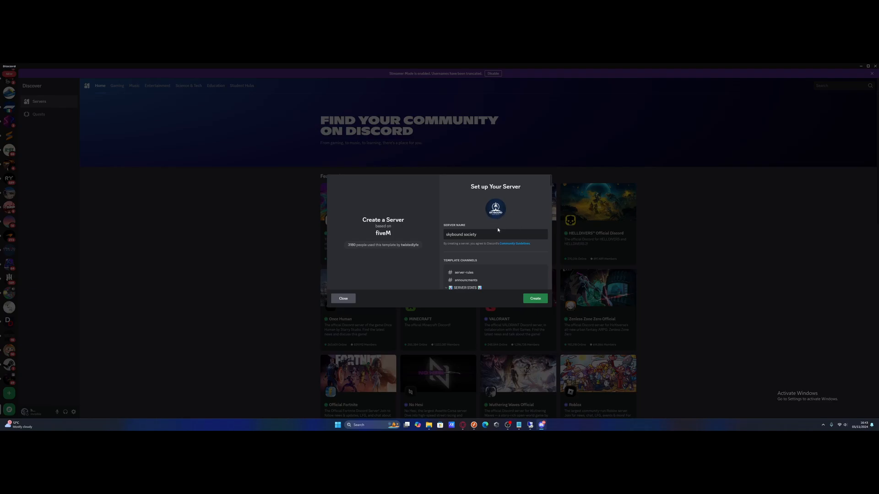
Review the fiveM template channels and create the 'skybound society' server.
scroll("down", 3)
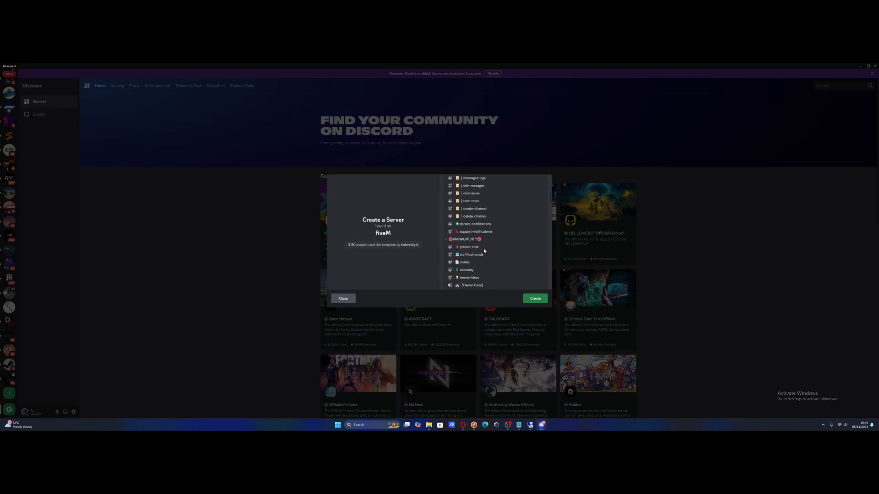
scroll("down", 3)
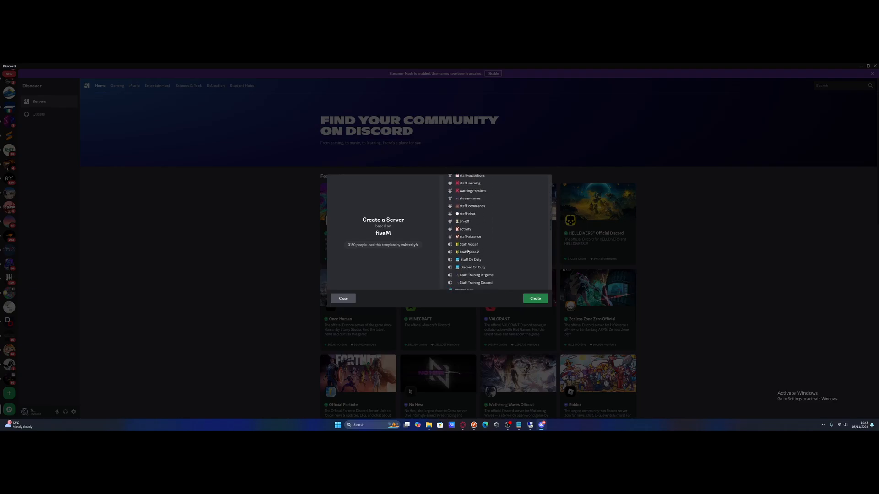
scroll("down", 3)
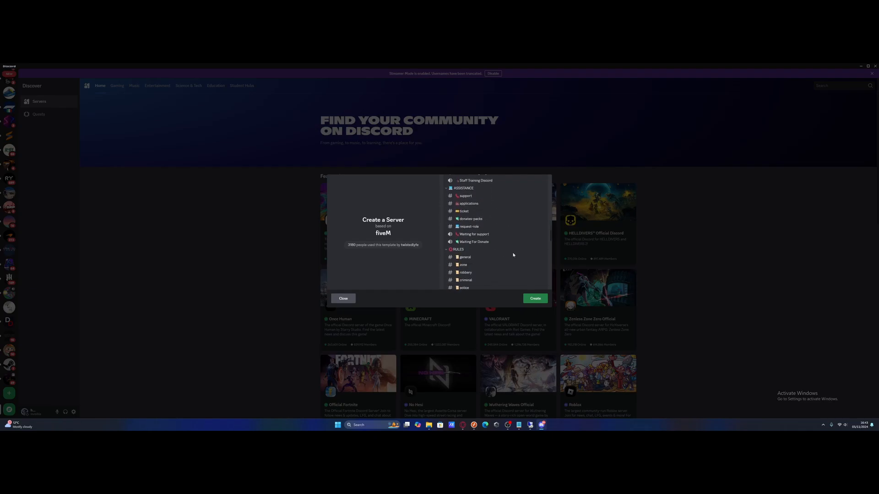
scroll("down", 3)
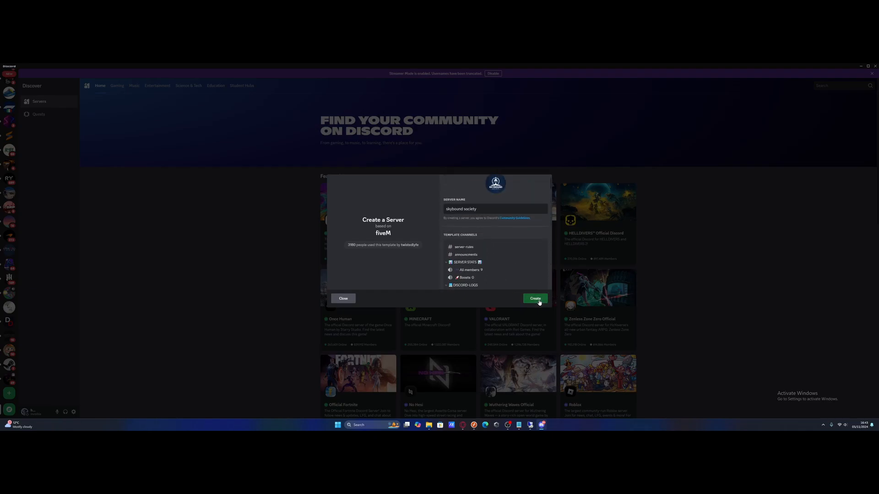
left_click(534, 298)
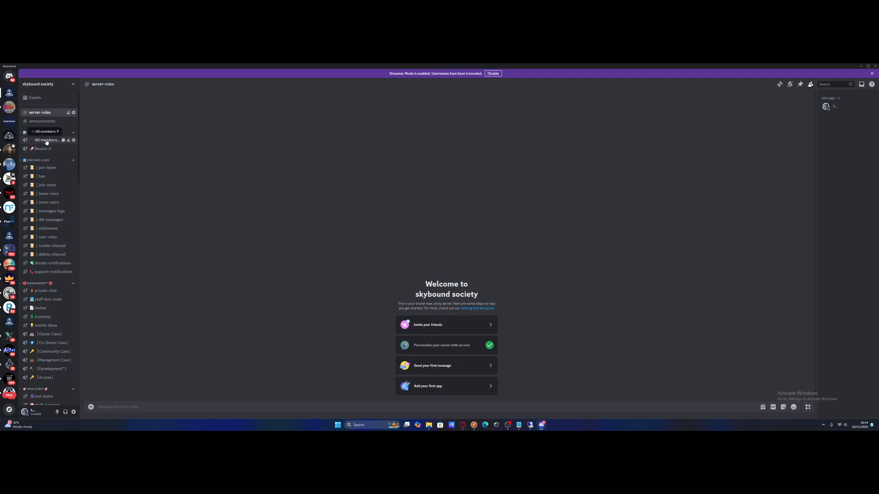
scroll("down", 3)
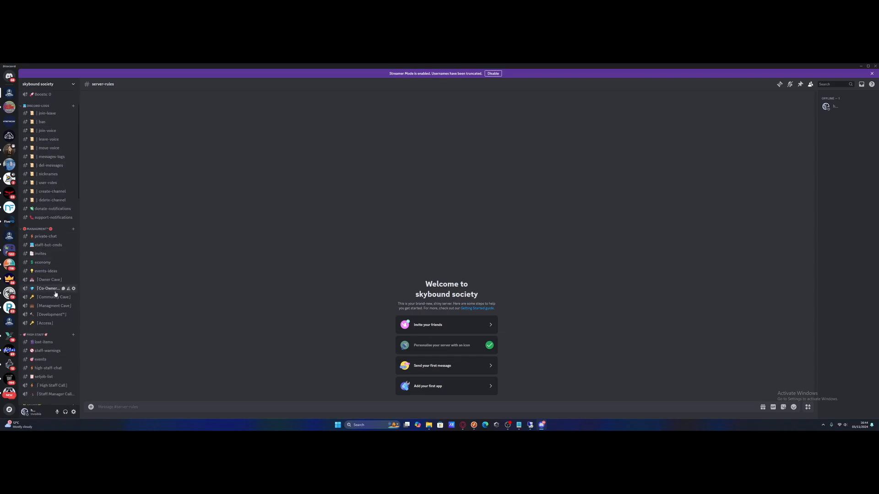
left_click(48, 85)
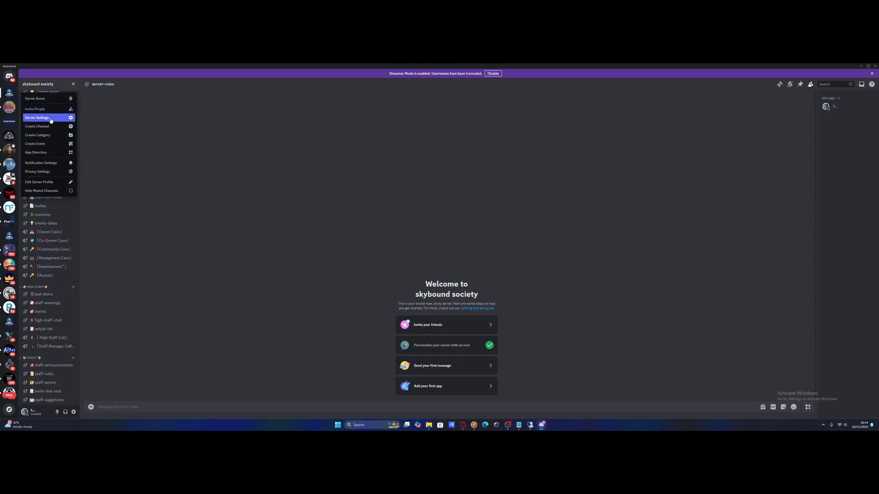
left_click(37, 118)
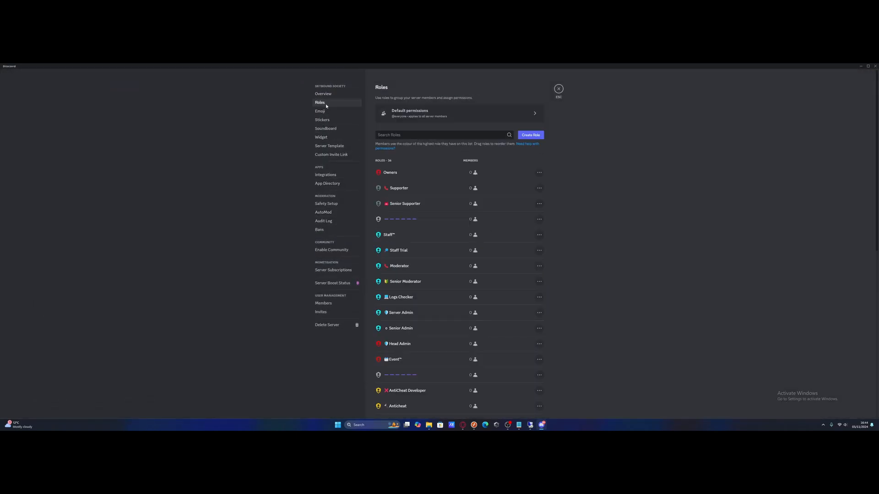
mouse_move(444, 186)
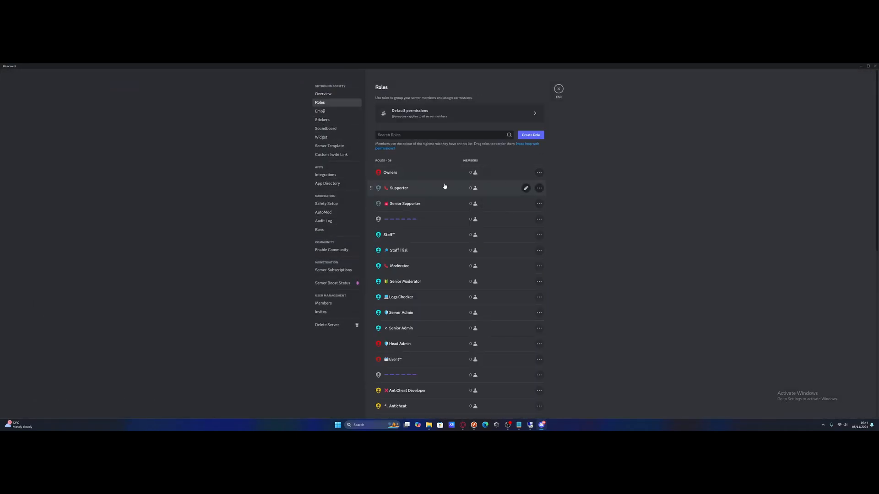
scroll("down", 3)
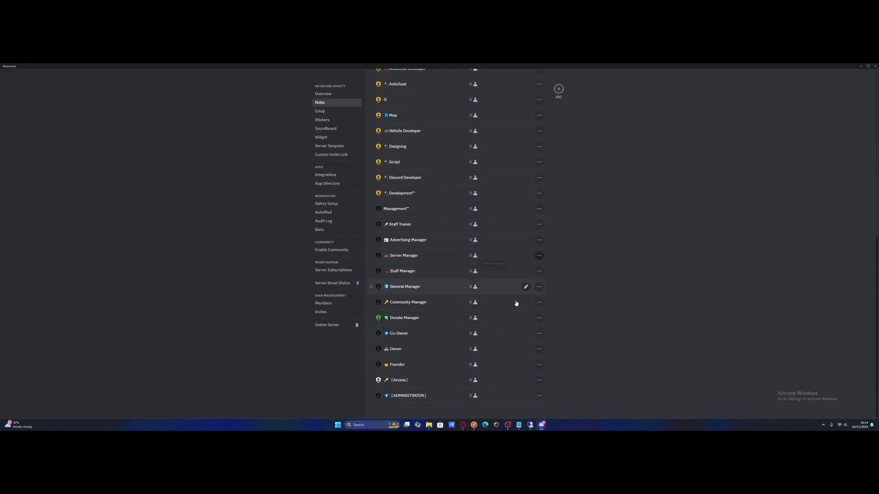
scroll("up", 3)
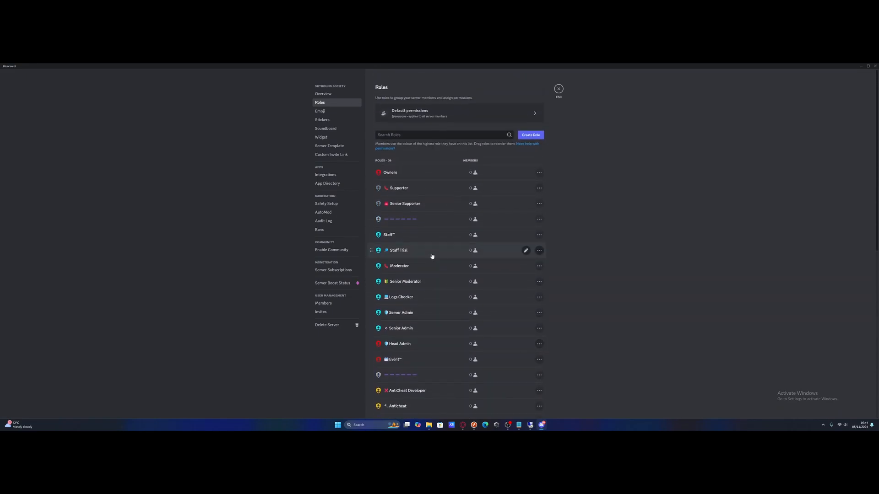
mouse_move(420, 337)
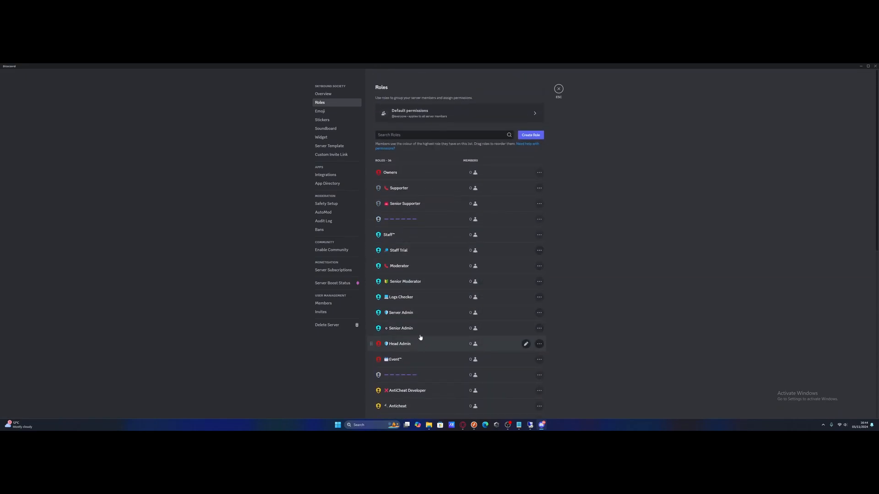
scroll("down", 3)
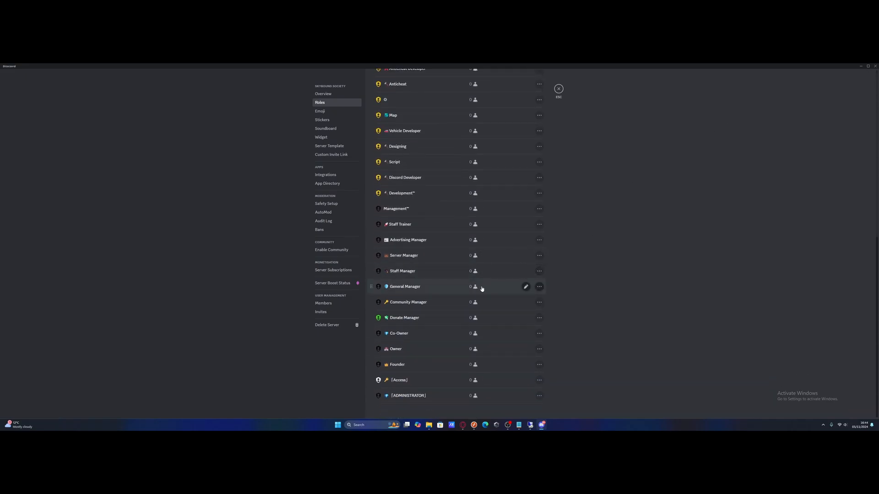
scroll("up", 3)
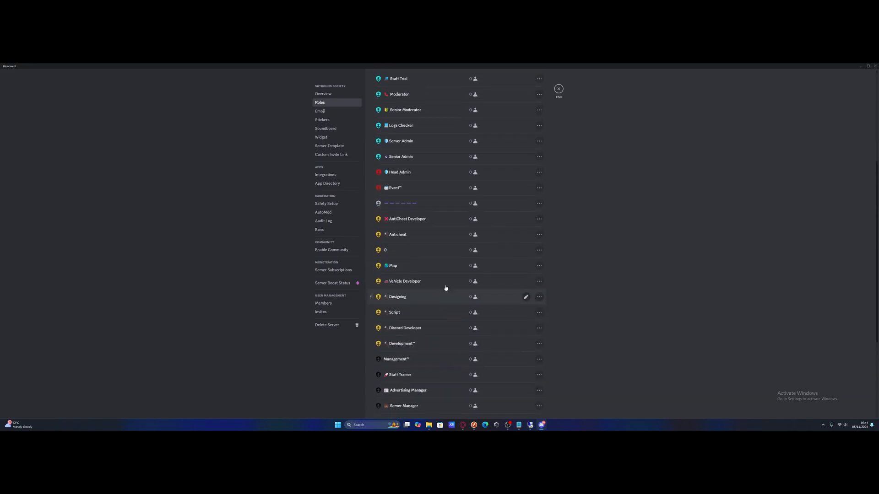
left_click(558, 89)
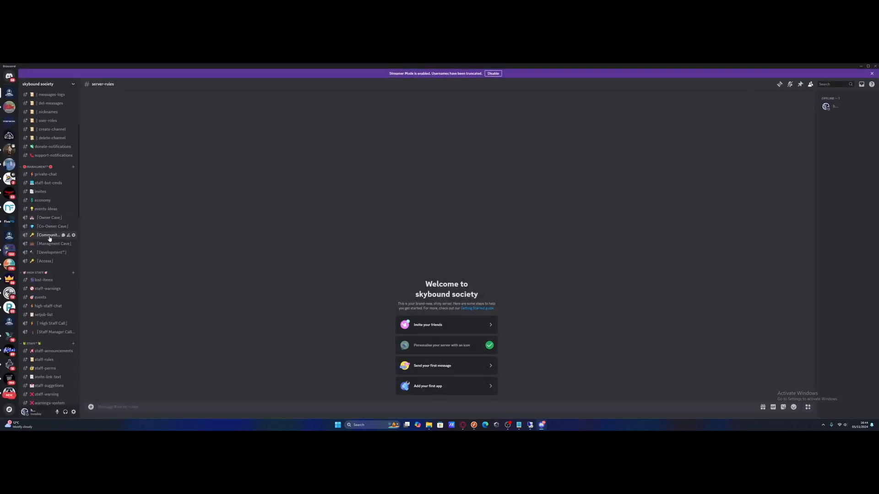
scroll("down", 3)
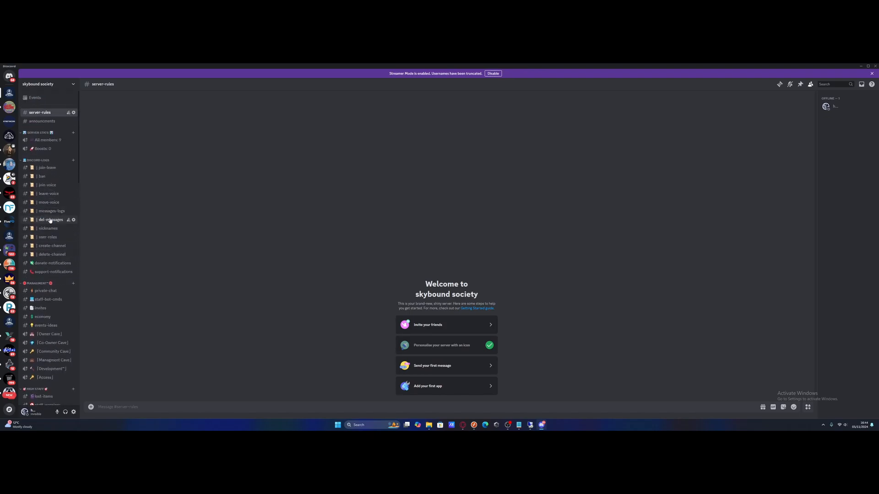
scroll("down", 3)
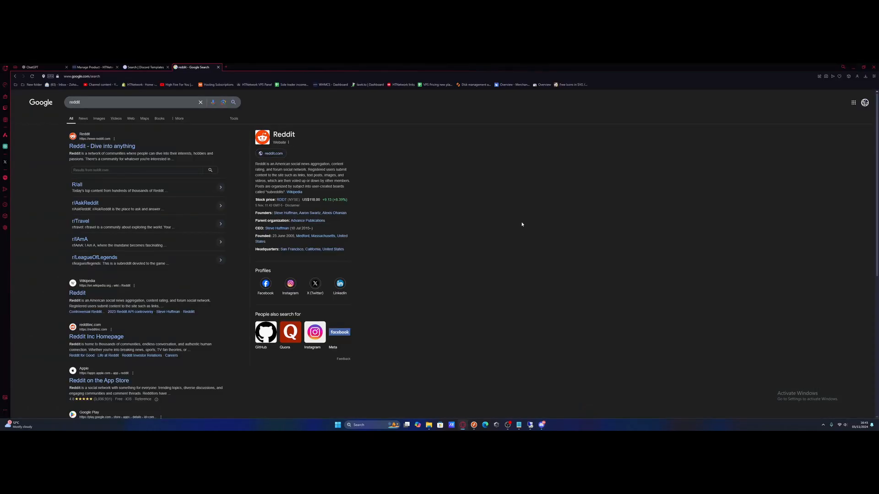
mouse_move(412, 272)
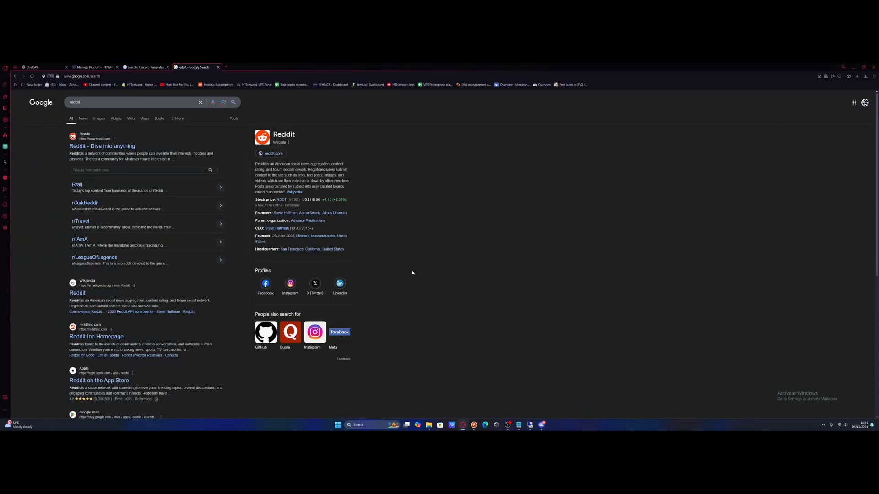
mouse_move(469, 267)
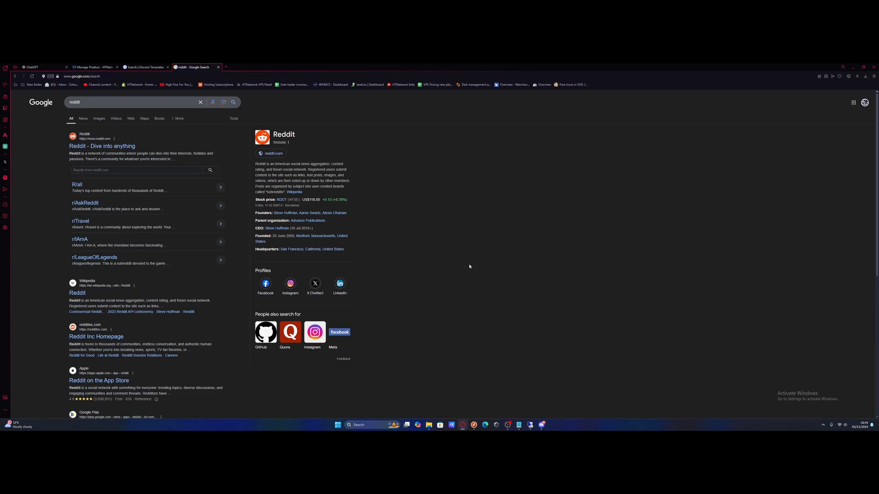
mouse_move(467, 270)
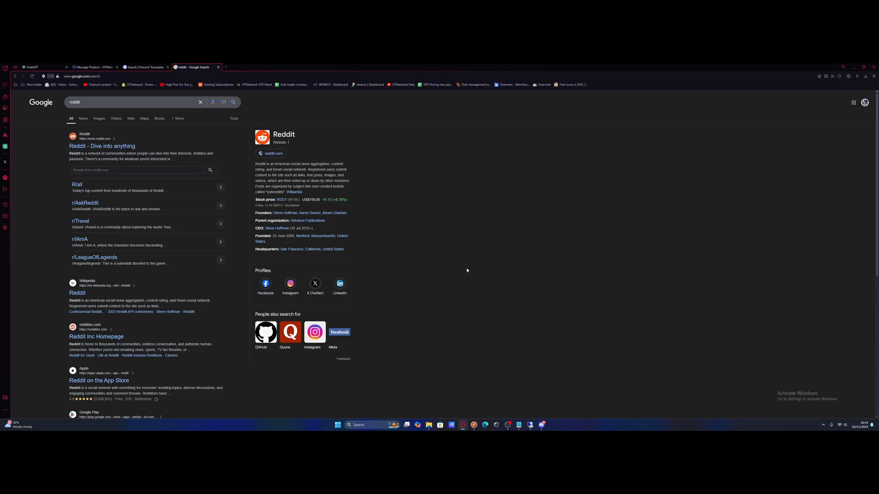
mouse_move(102, 146)
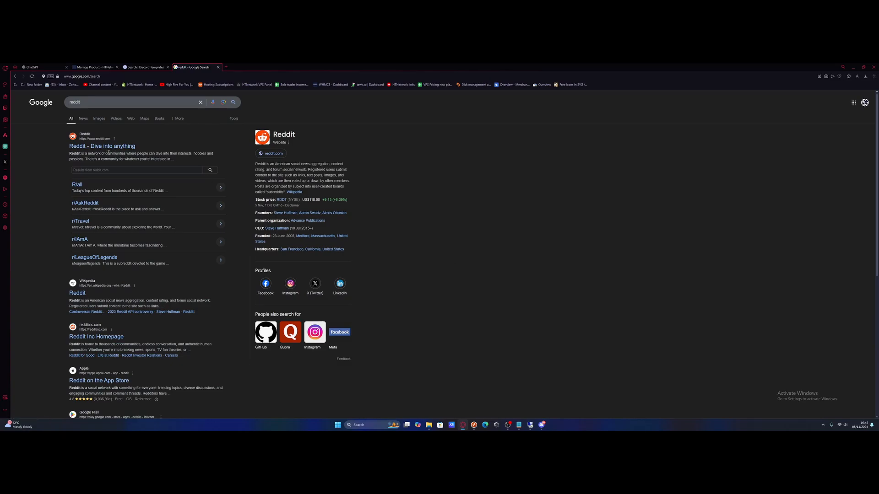
mouse_move(102, 145)
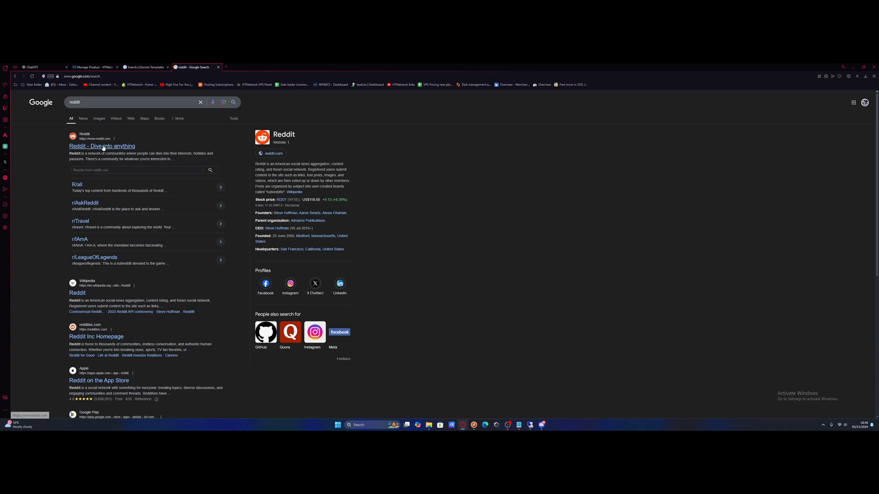
Open the 'Reddit - Dive into anything' search result.
left_click(103, 146)
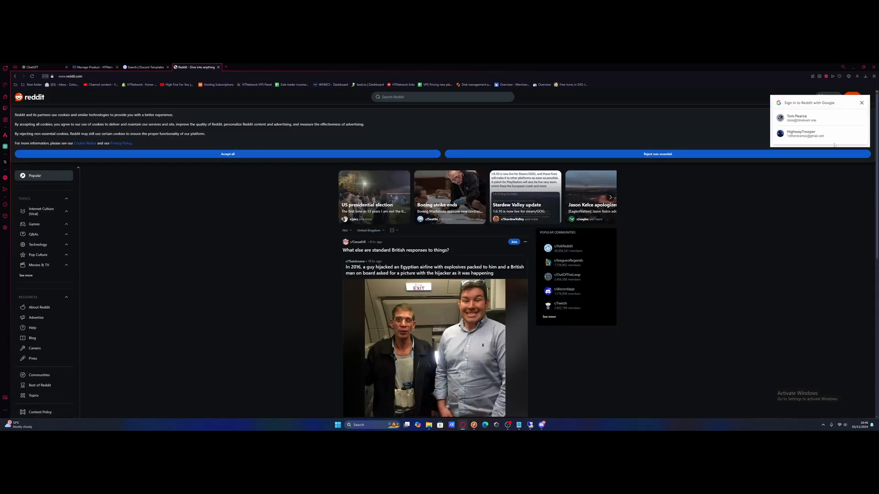
Search Reddit for 'fivem', filter to communities, and open r/FiveMAdvertisement.
left_click(442, 97)
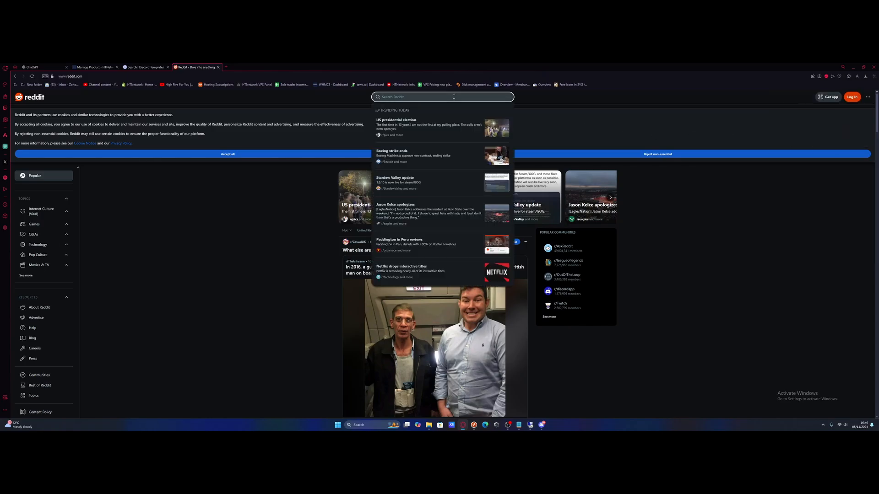
type("fivem")
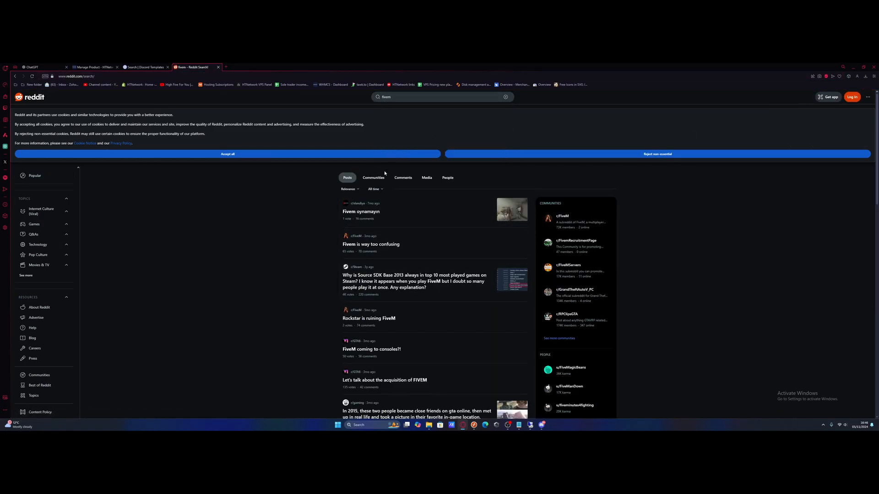
left_click(372, 178)
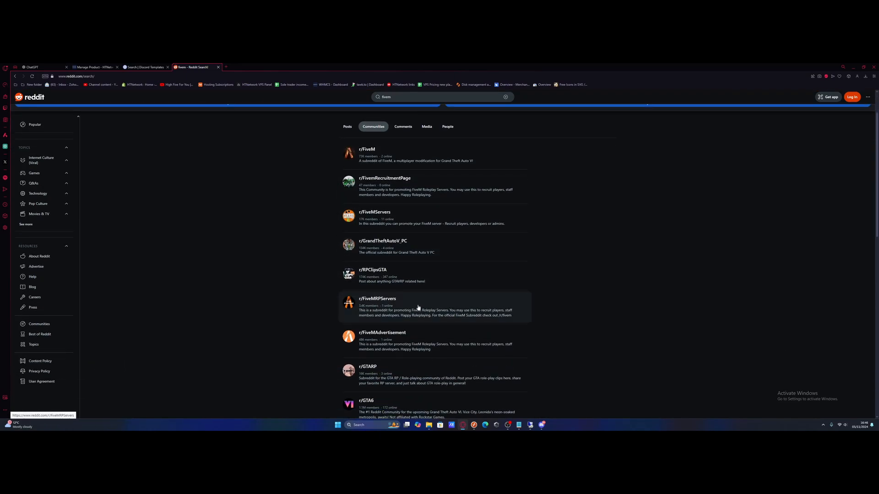
scroll("down", 3)
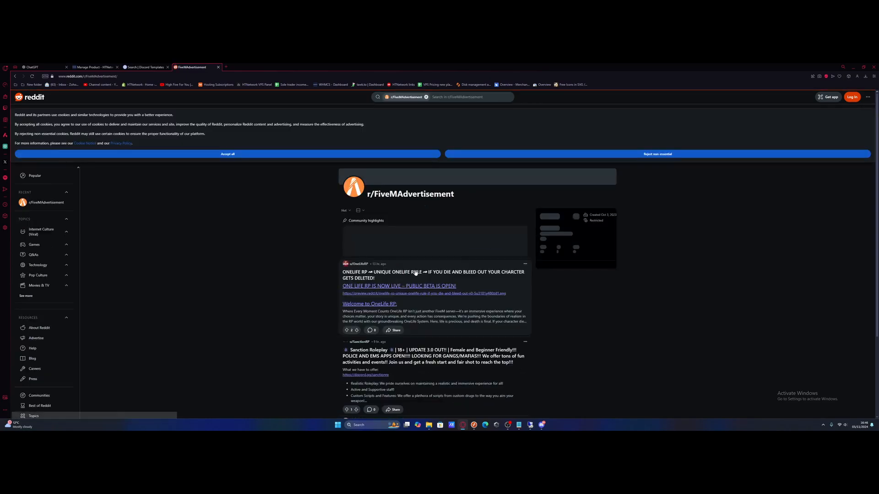
left_click(228, 154)
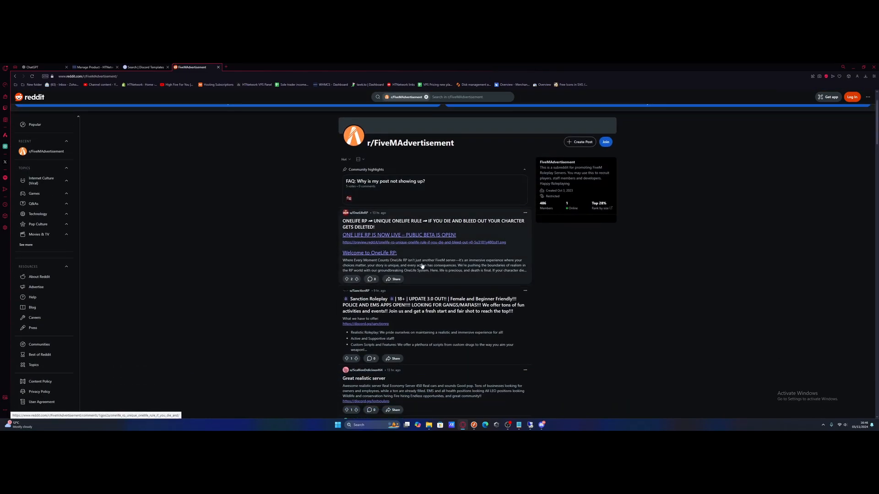
mouse_move(447, 262)
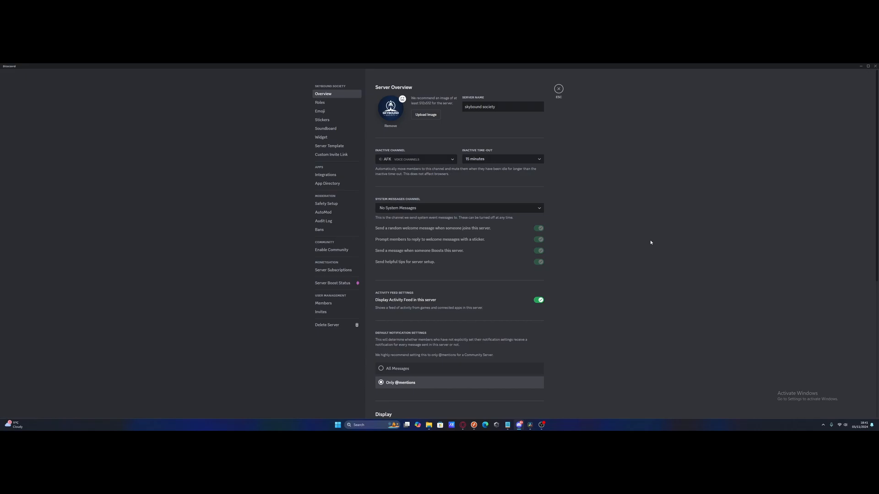
mouse_move(652, 234)
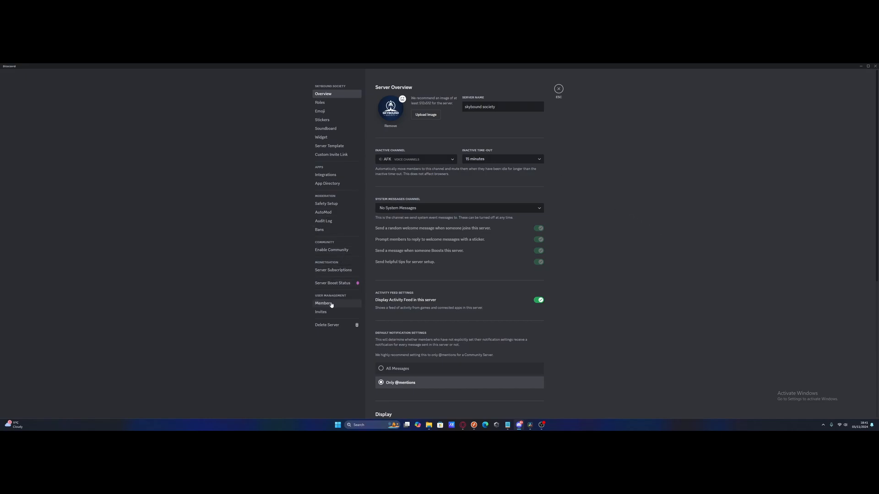
Open the Members page under User Management in skybound society's settings.
left_click(322, 303)
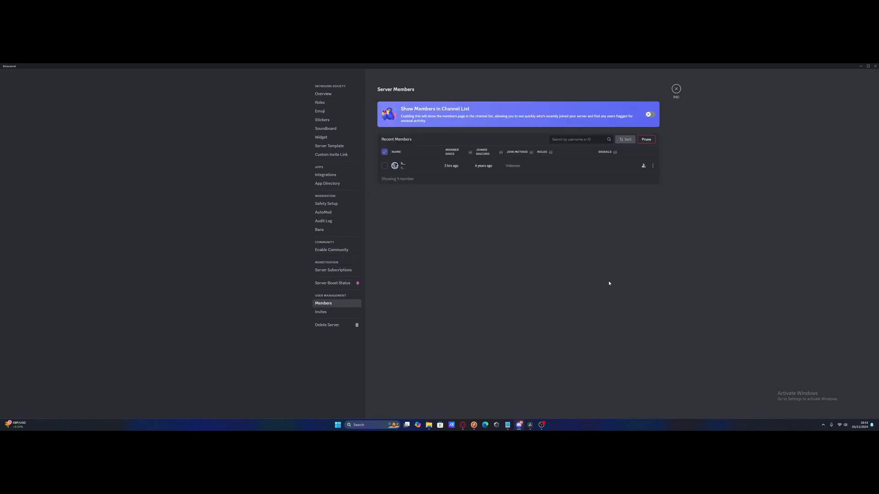